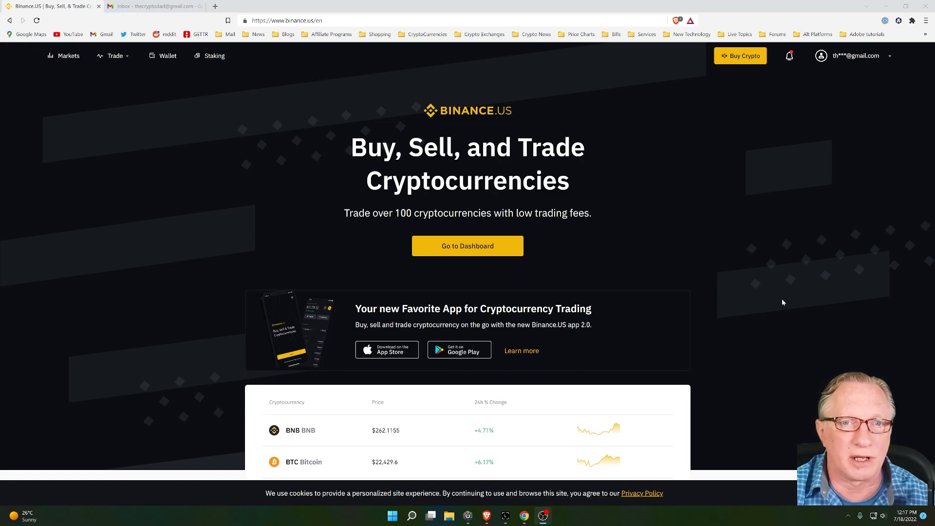
mouse_move(434, 225)
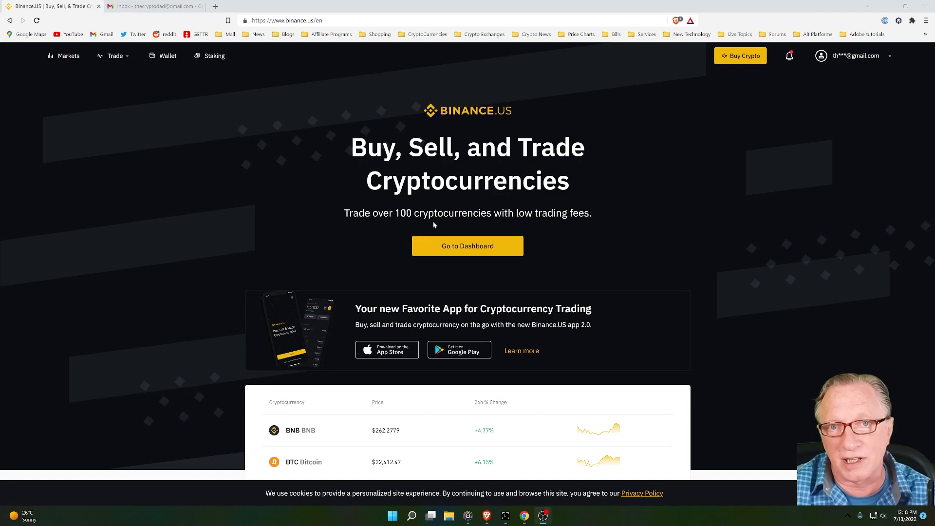
mouse_move(748, 156)
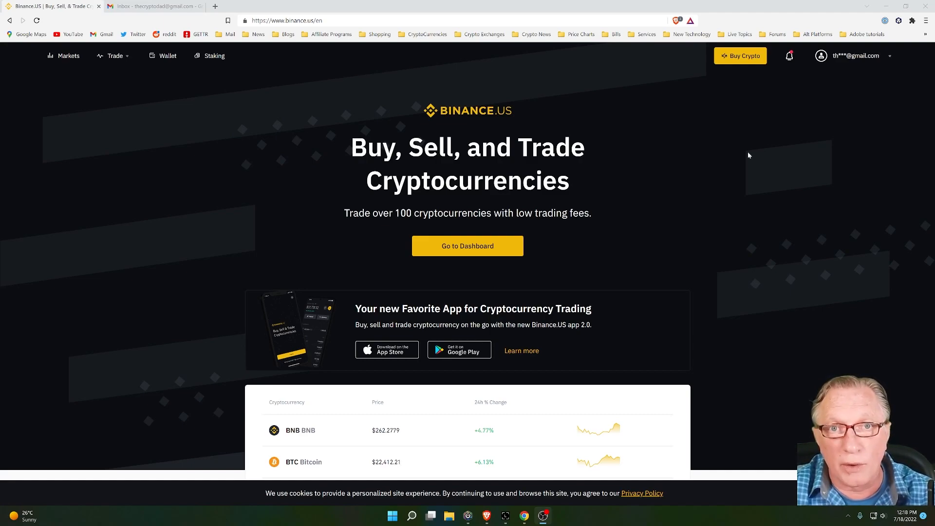
mouse_move(716, 161)
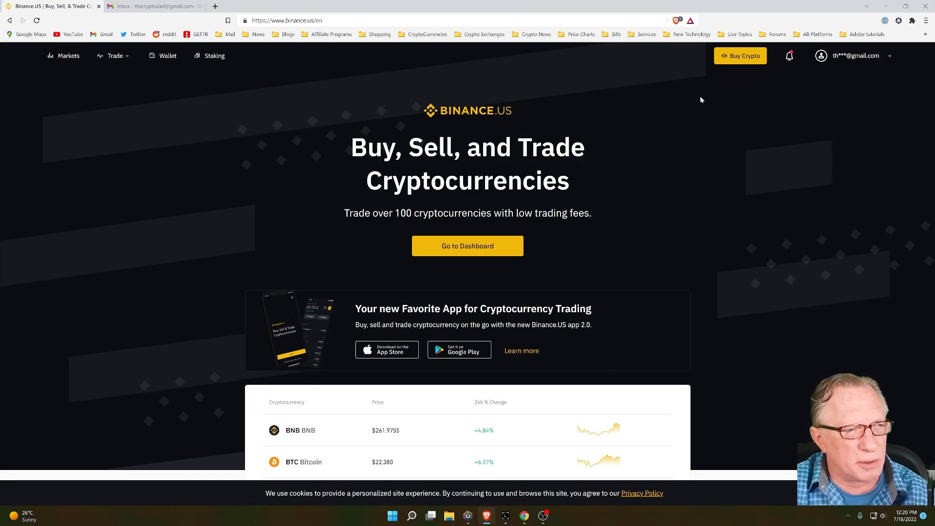
mouse_move(732, 109)
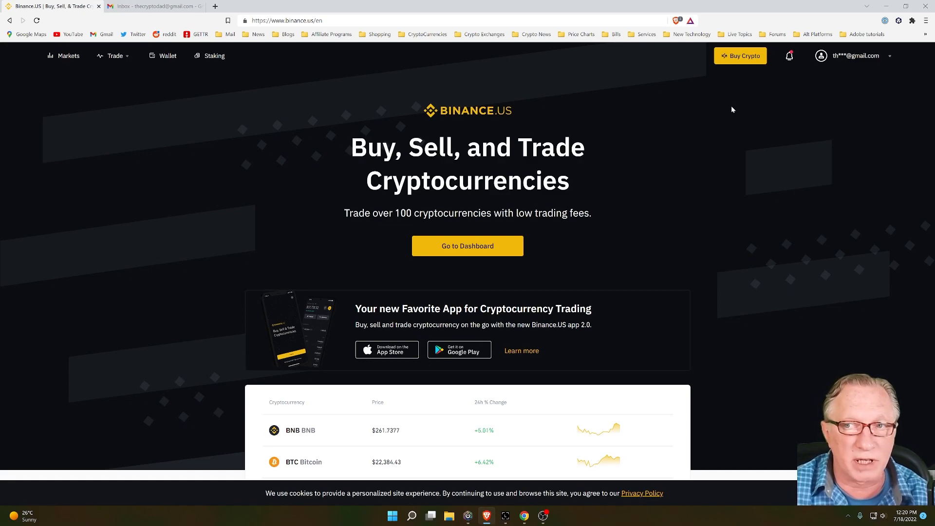
mouse_move(163, 55)
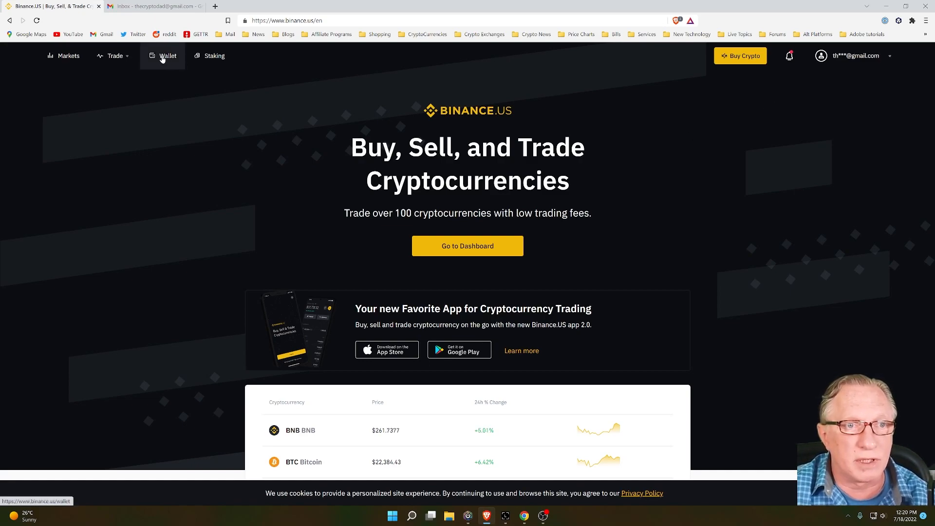
- From the wallet, begin a deposit with US Dollar as the currency
left_click(169, 56)
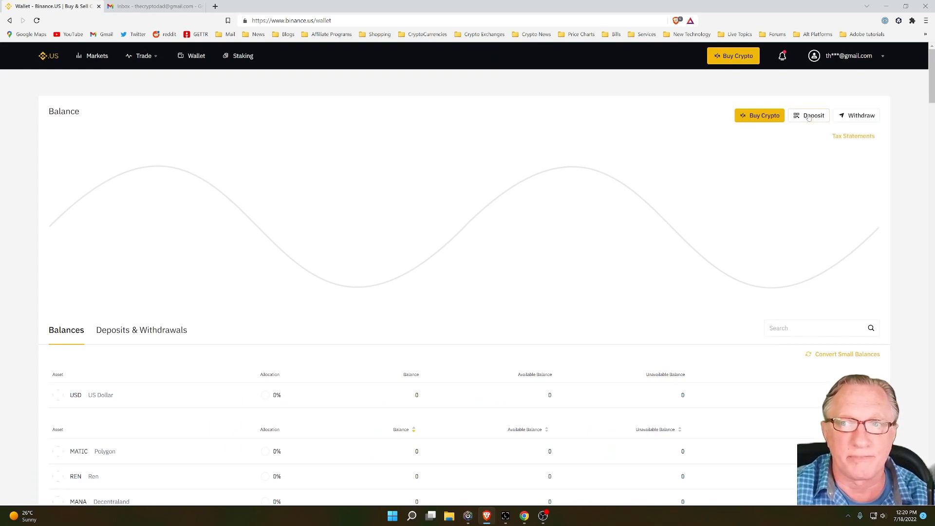
left_click(813, 115)
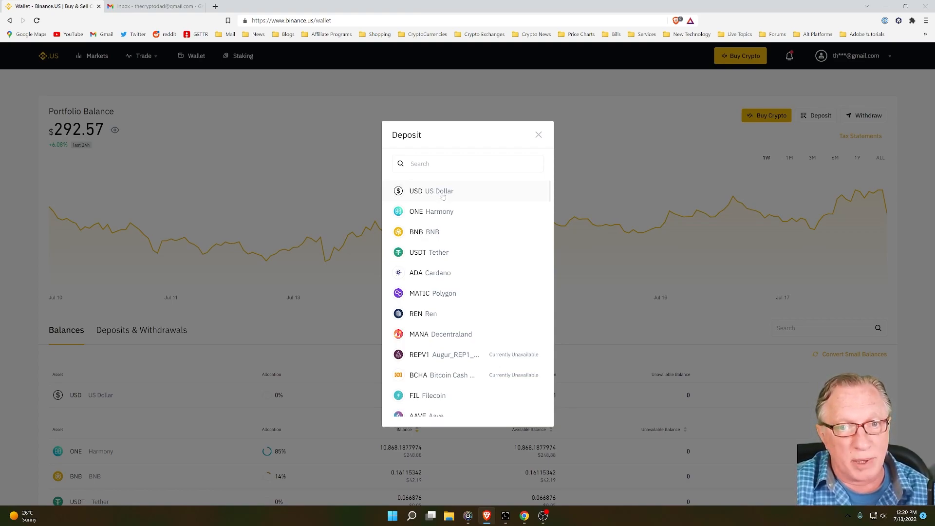
left_click(431, 191)
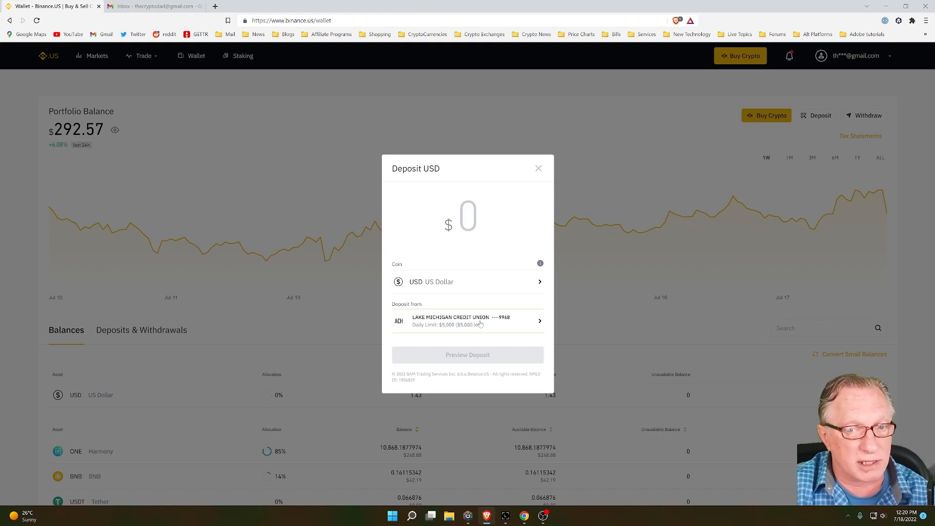
- Set the deposit source to Wire Transfer, then dismiss the deposit window back to Balances
left_click(466, 320)
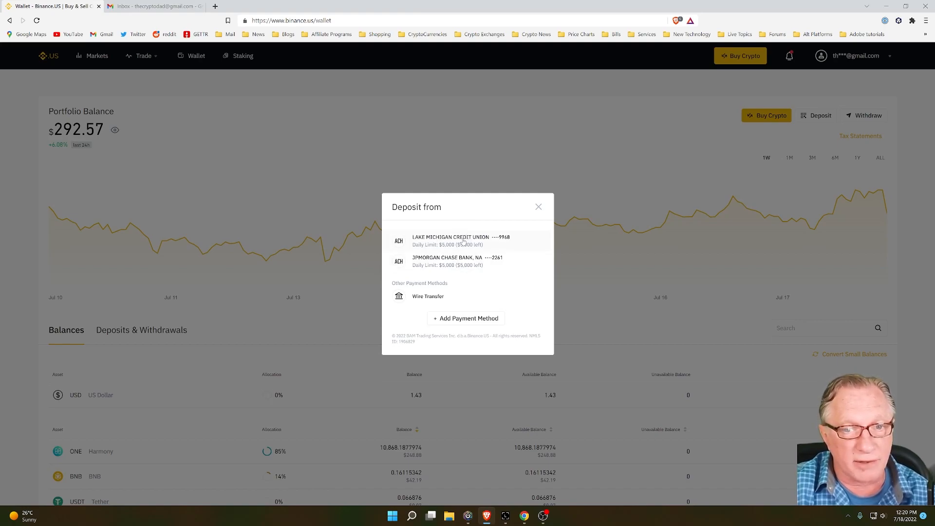
mouse_move(445, 296)
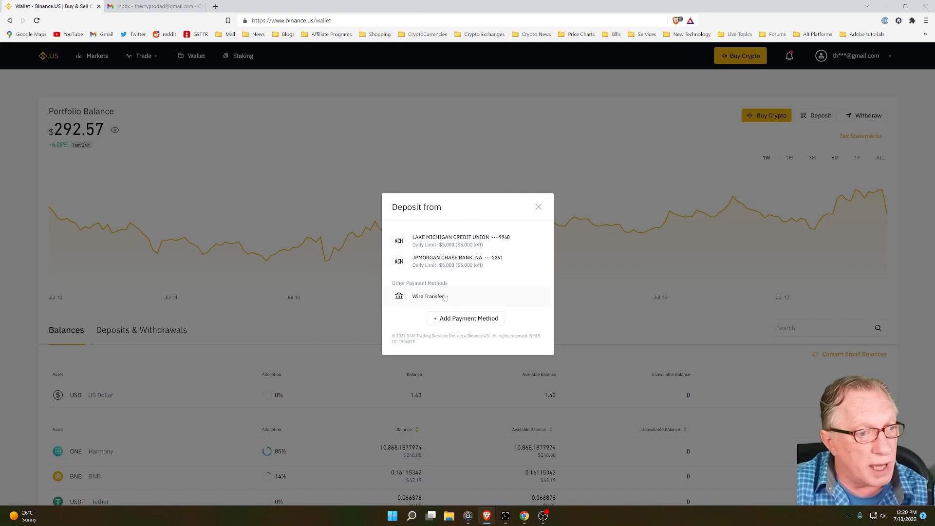
left_click(428, 296)
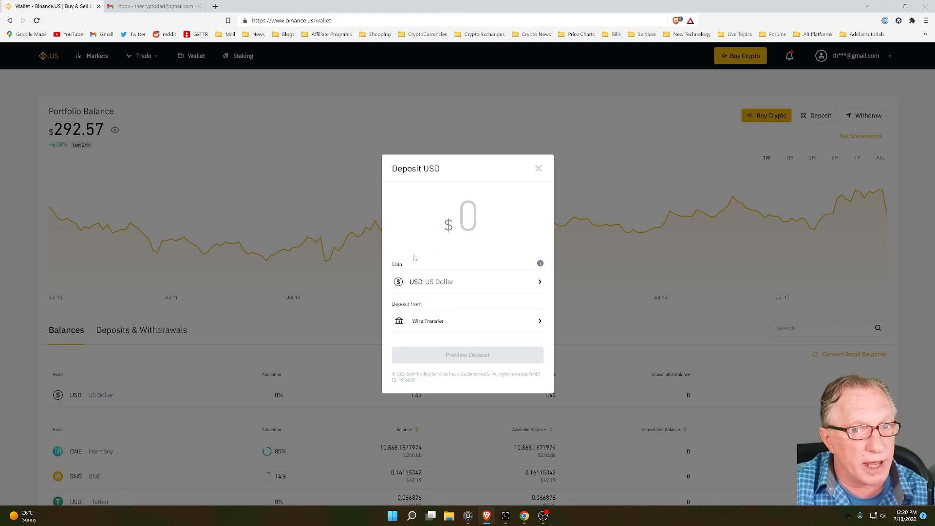
mouse_move(395, 243)
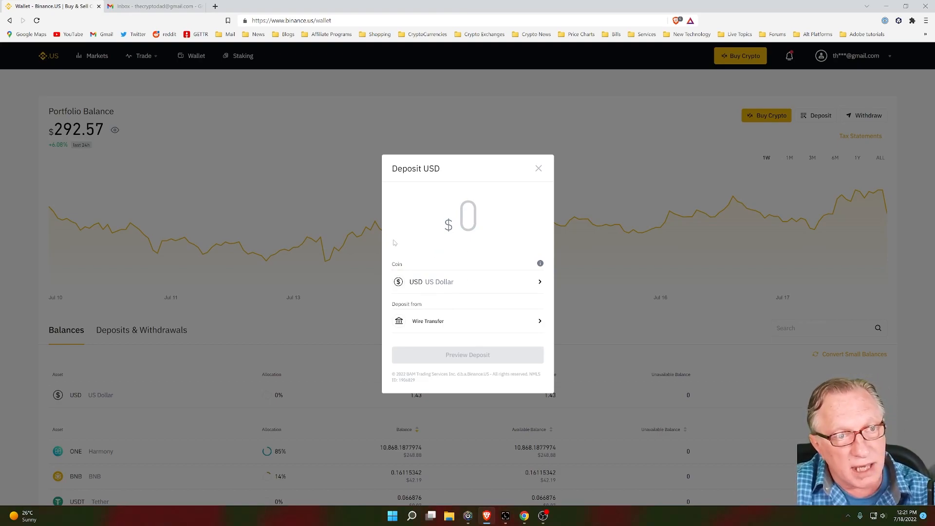
mouse_move(517, 209)
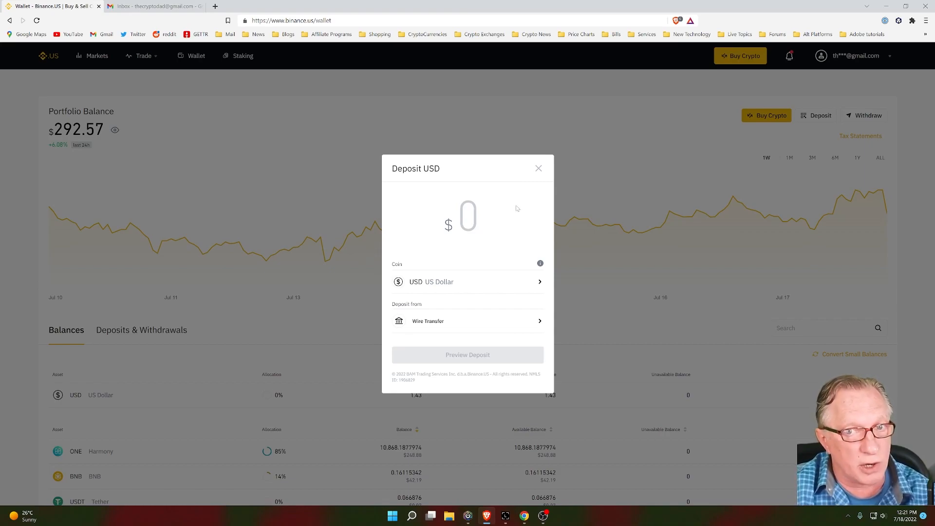
left_click(538, 168)
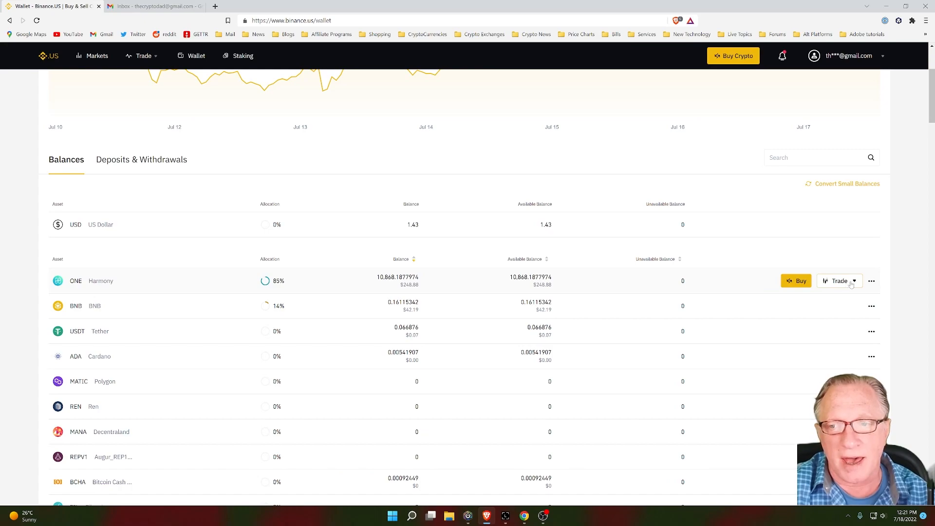
- From the Harmony balance row, go to the ONE/USD trading page with a market order form
left_click(838, 281)
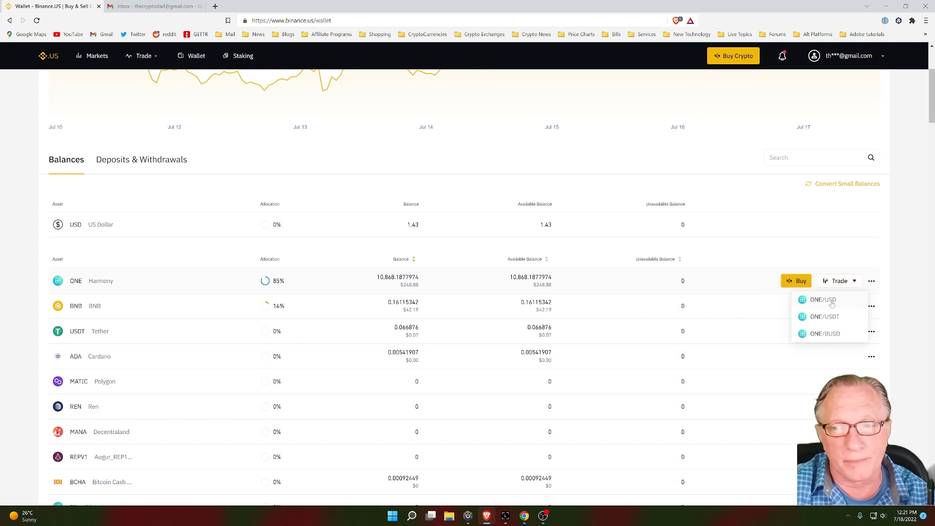
left_click(822, 299)
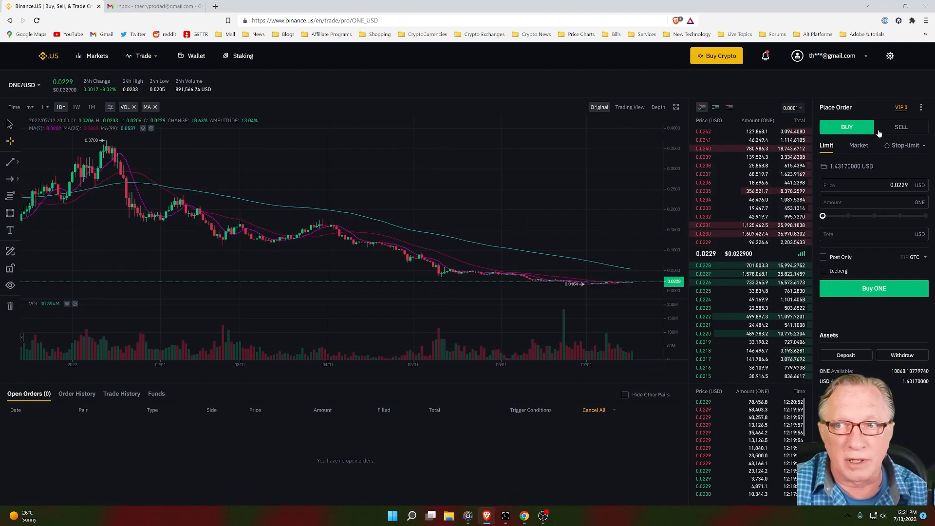
left_click(858, 145)
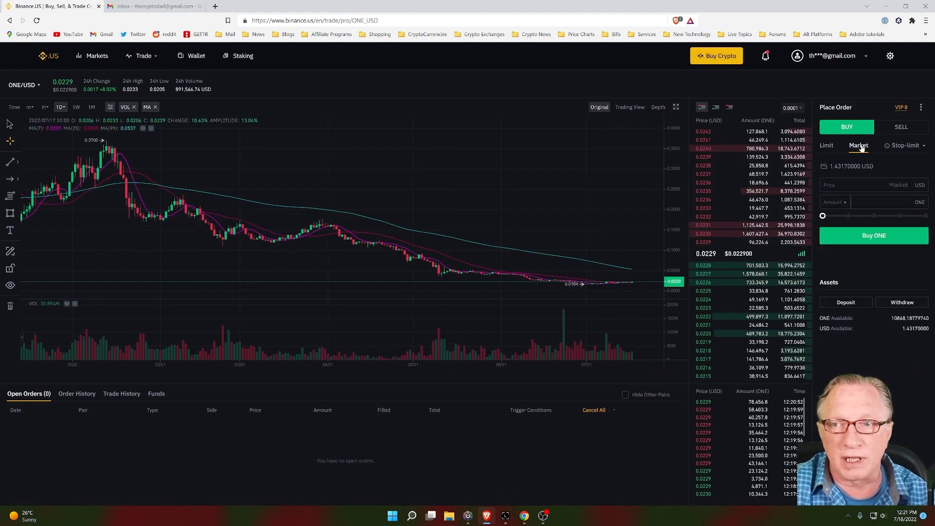
mouse_move(867, 200)
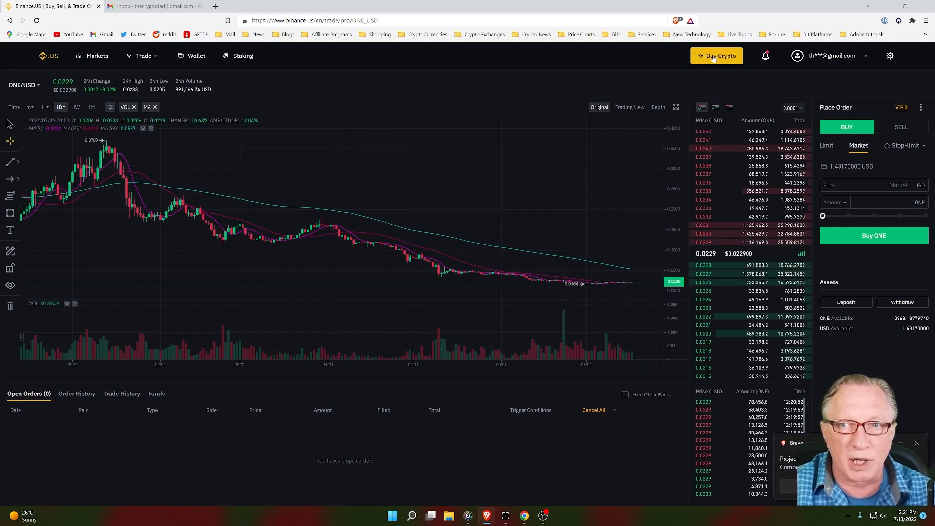
- Set up a $50 Bitcoin purchase paid from the credit union account and preview it
left_click(716, 56)
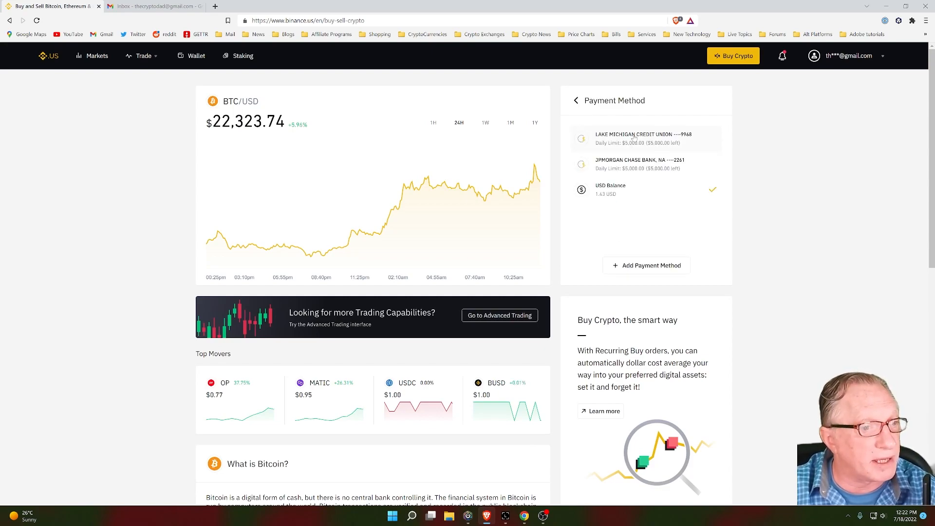
left_click(576, 101)
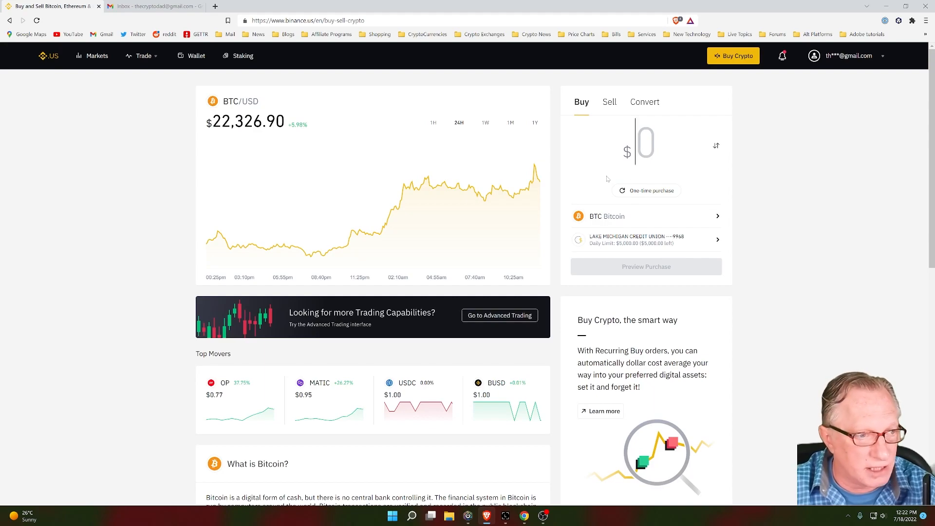
mouse_move(558, 238)
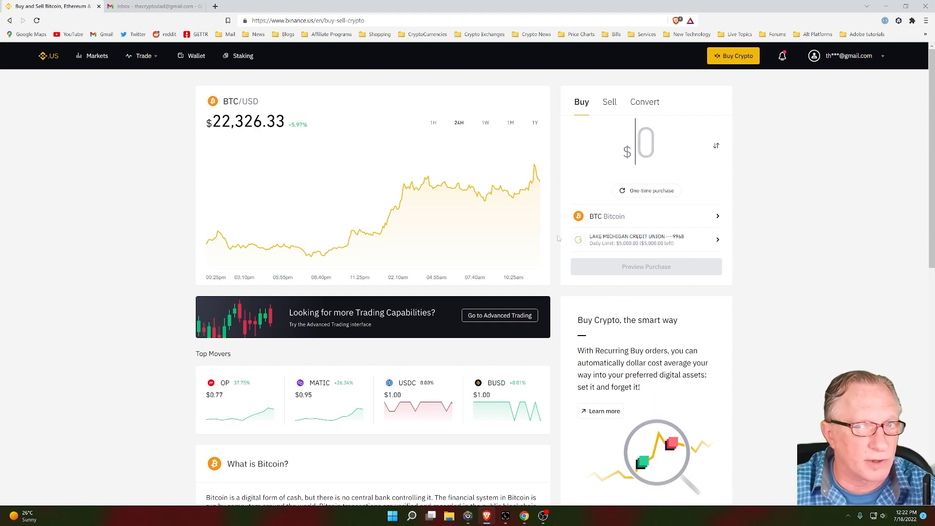
type("50")
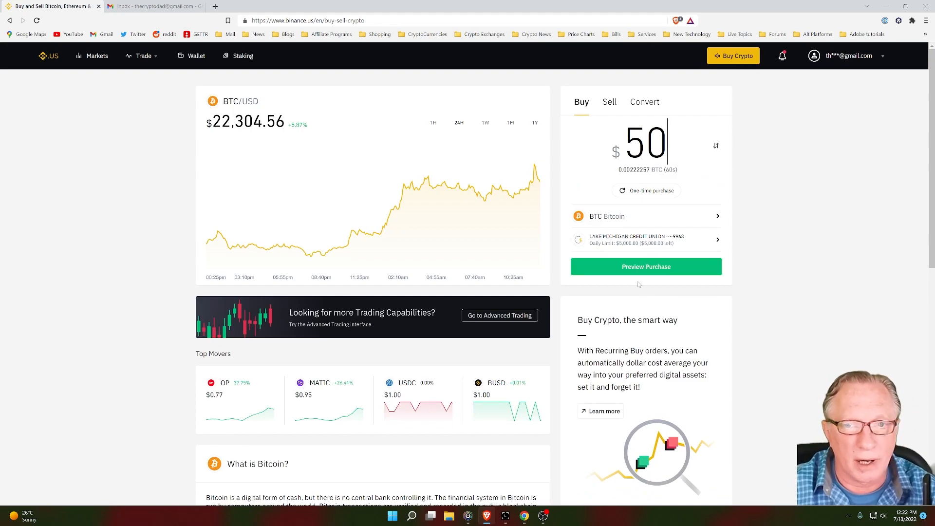
left_click(645, 267)
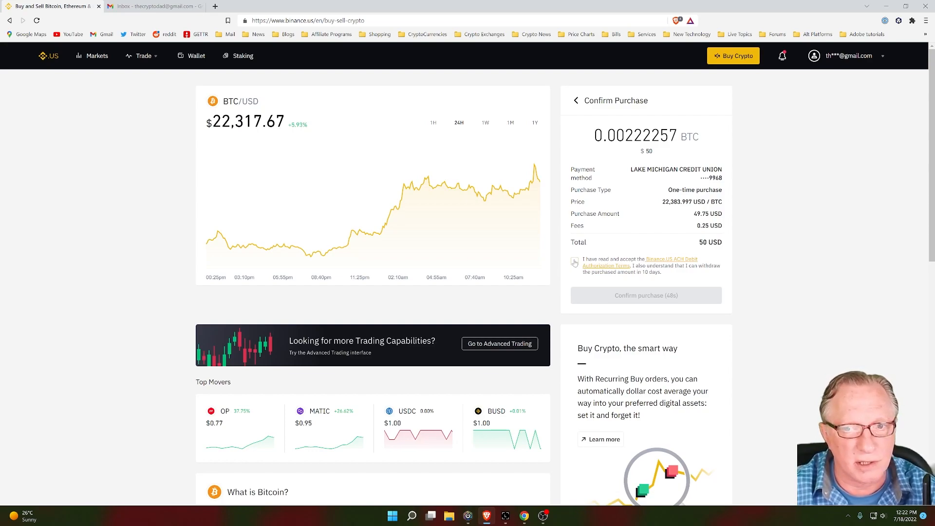
- Accept the ACH debit authorization and confirm the purchase, which returns a network-error failure
left_click(575, 263)
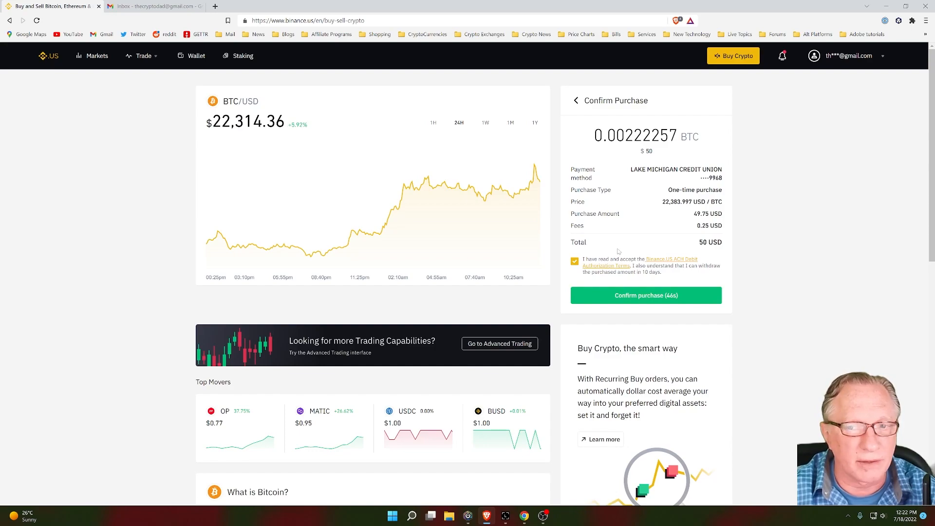
left_click(645, 295)
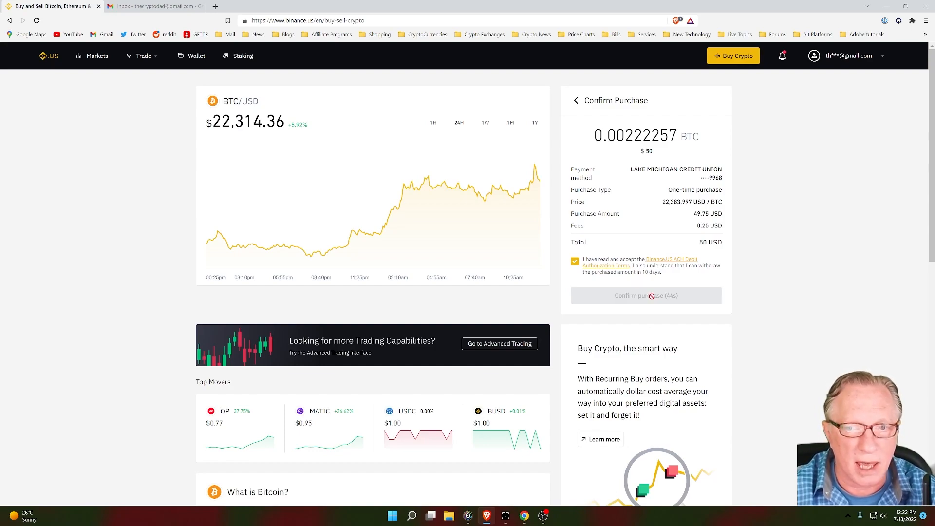
left_click(645, 295)
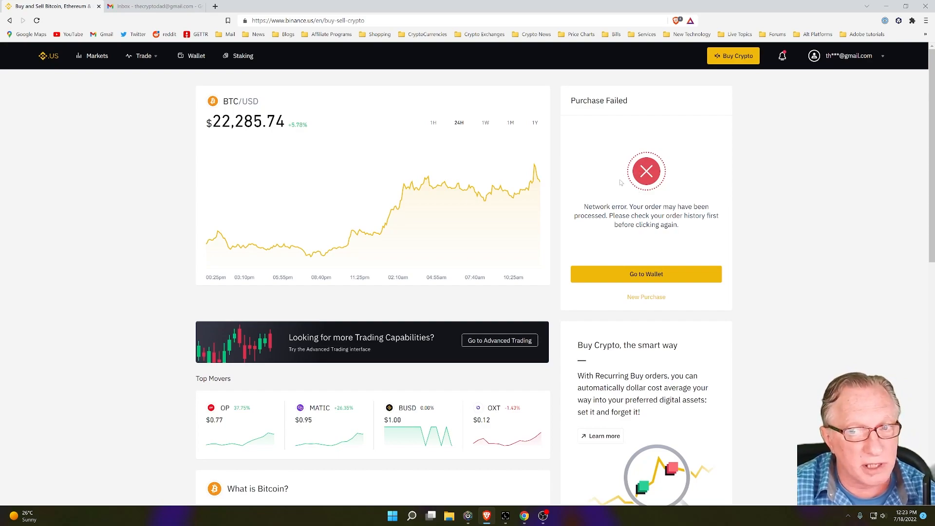
mouse_move(685, 182)
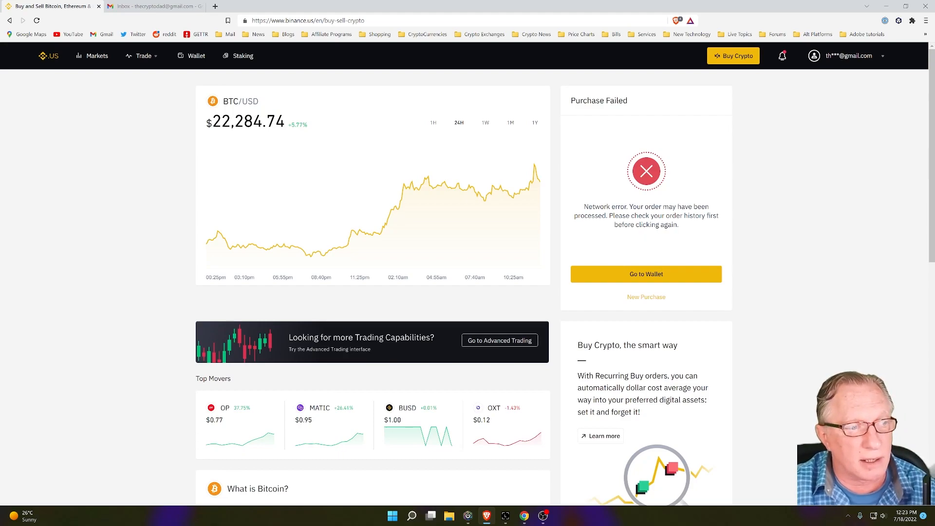
mouse_move(618, 239)
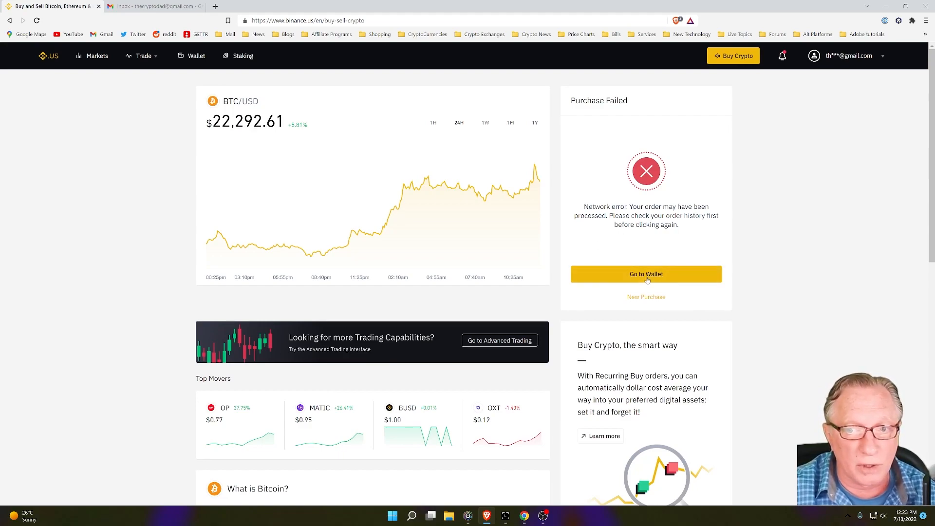
- Return to the wallet, close the BTC history and check the 0.00222257 BTC balance
left_click(645, 274)
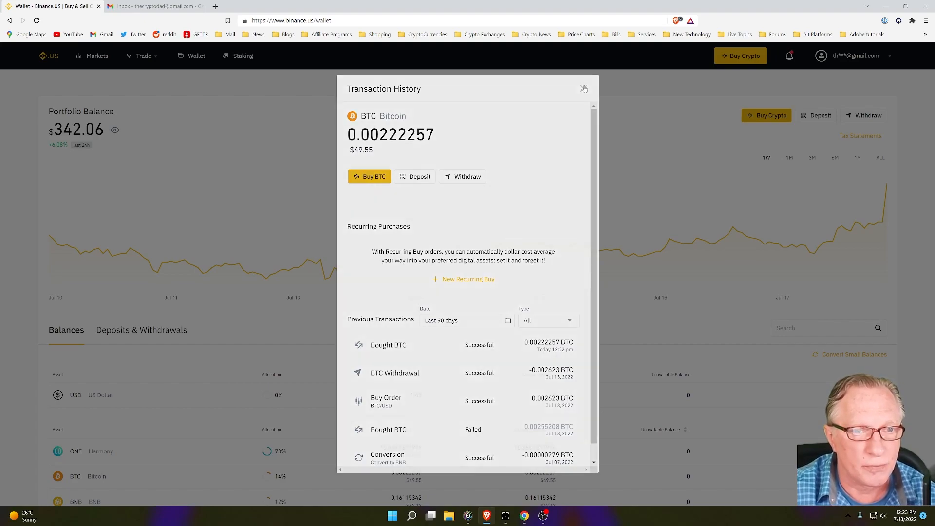
left_click(583, 89)
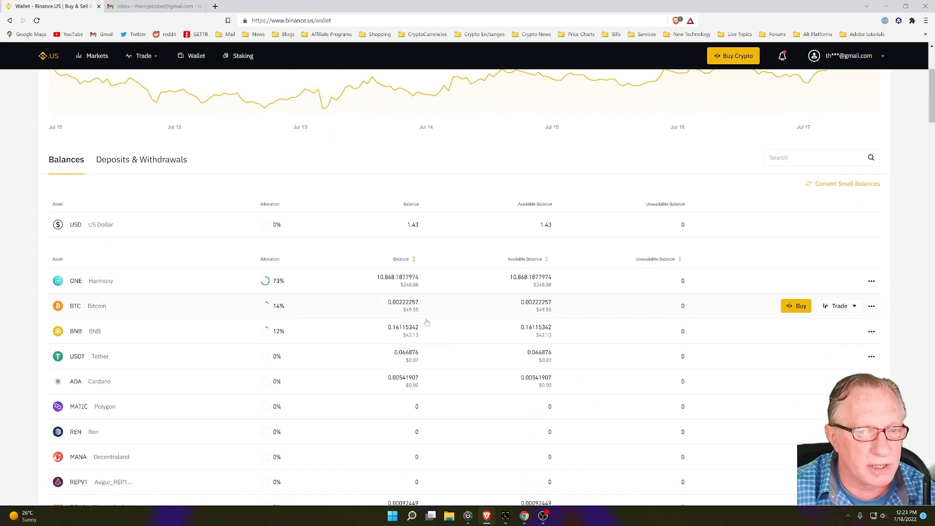
mouse_move(410, 317)
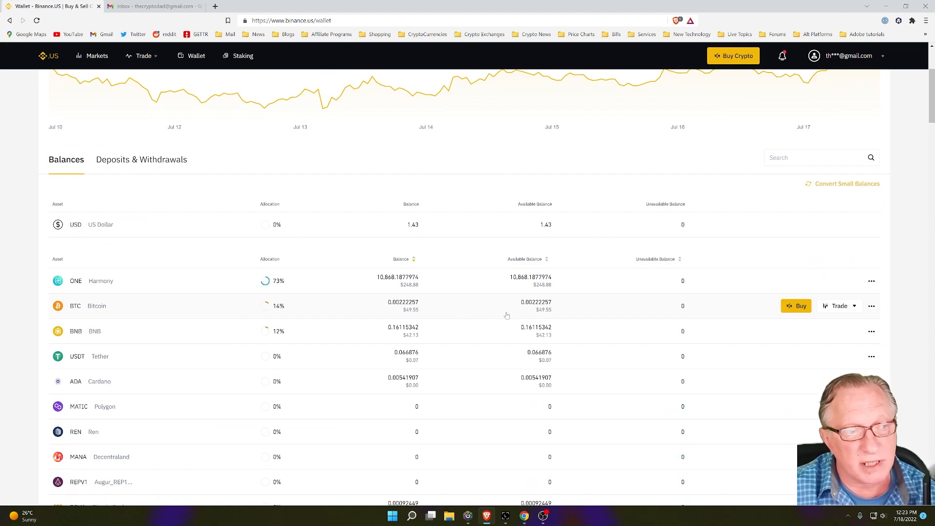
scroll("up", 3)
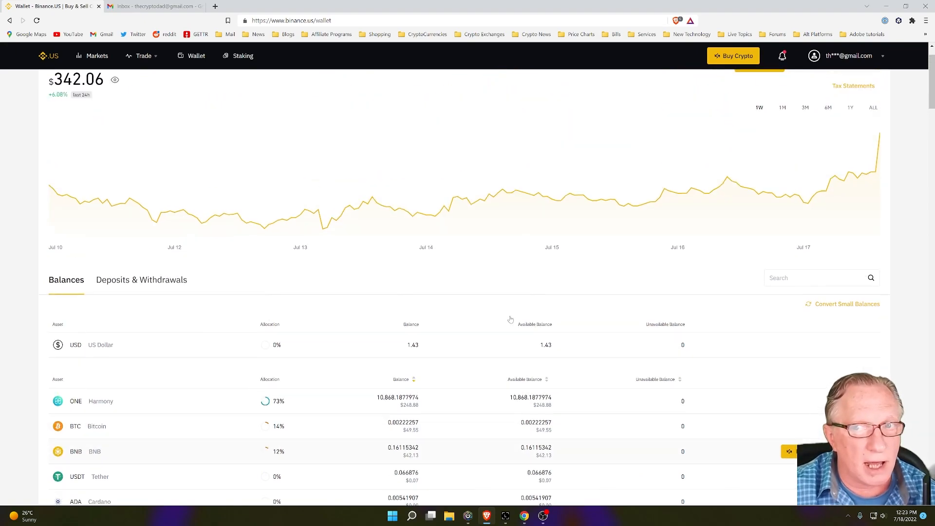
scroll("up", 3)
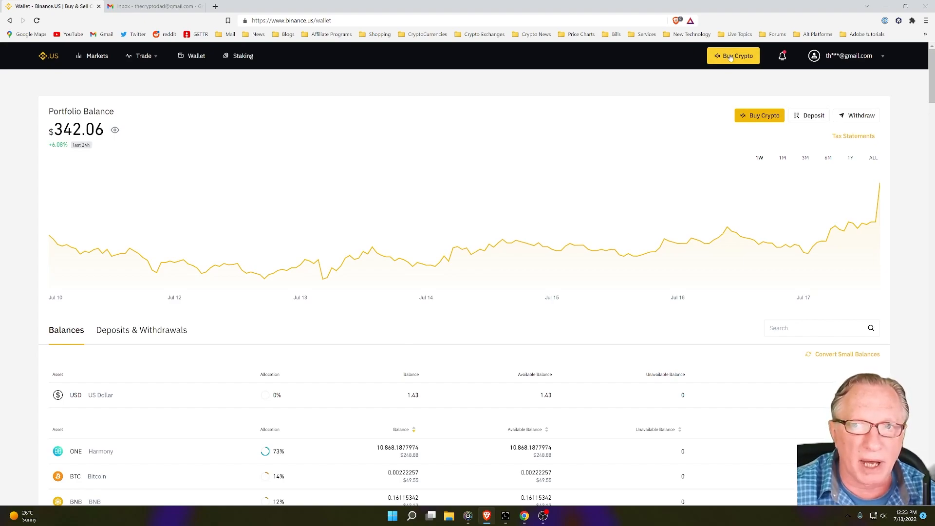
- Set up a $50 ETH purchase paid from the credit union account and preview it
left_click(733, 56)
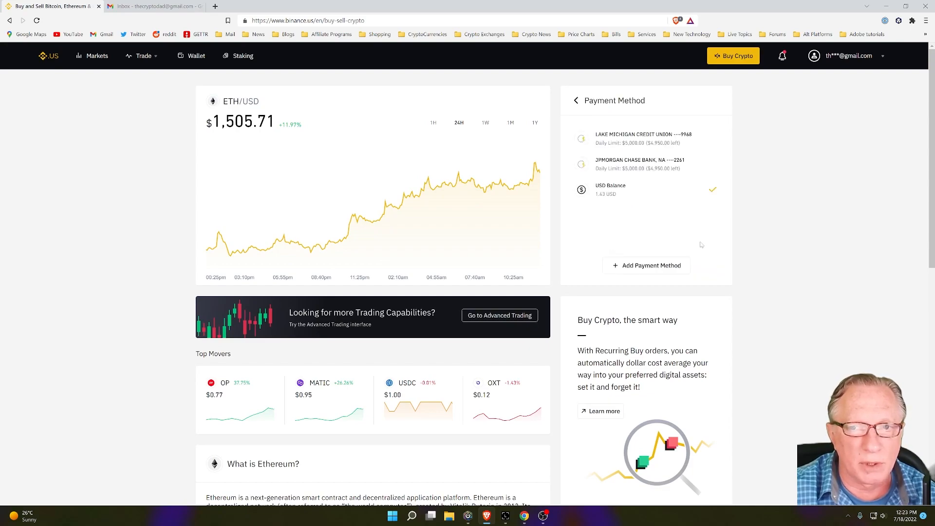
left_click(575, 100)
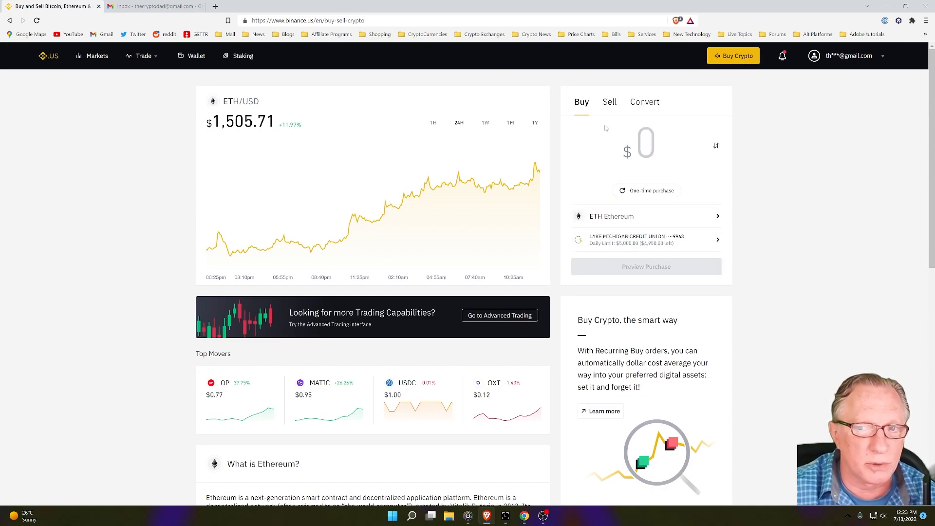
left_click(645, 143)
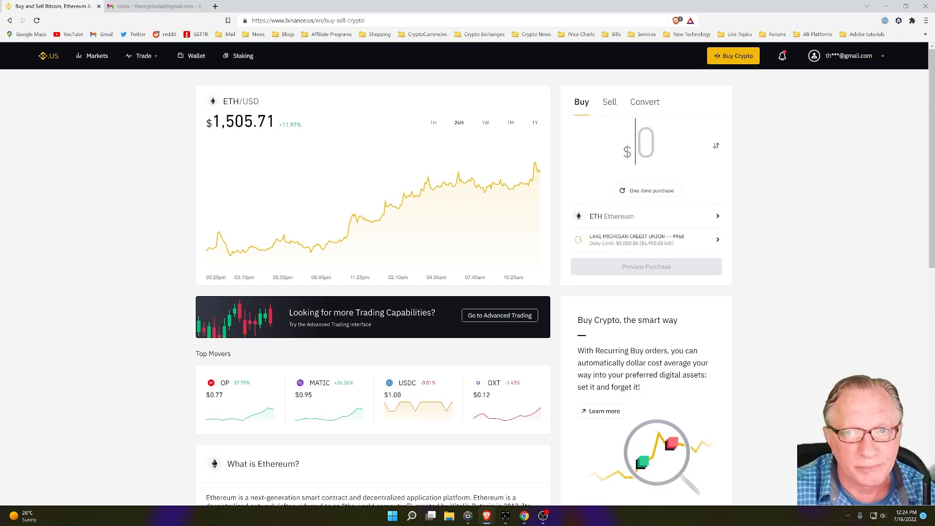
type("50")
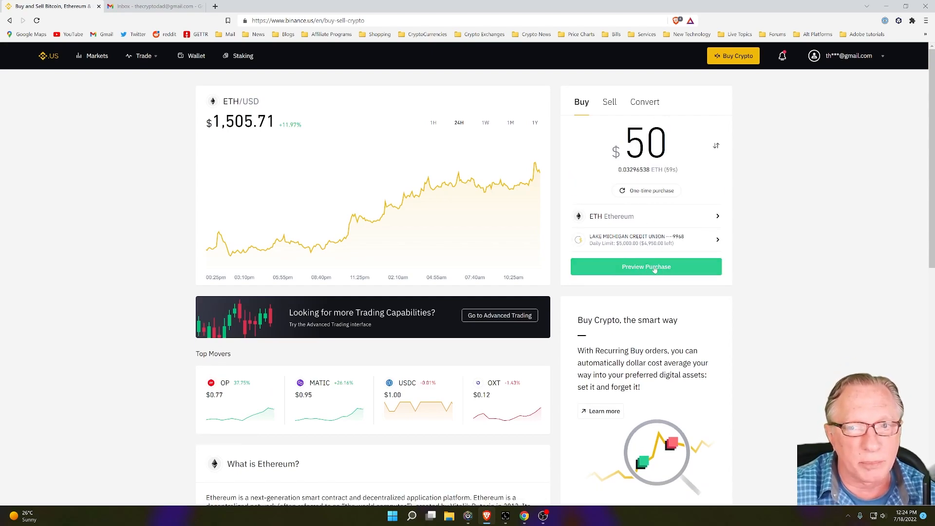
left_click(646, 267)
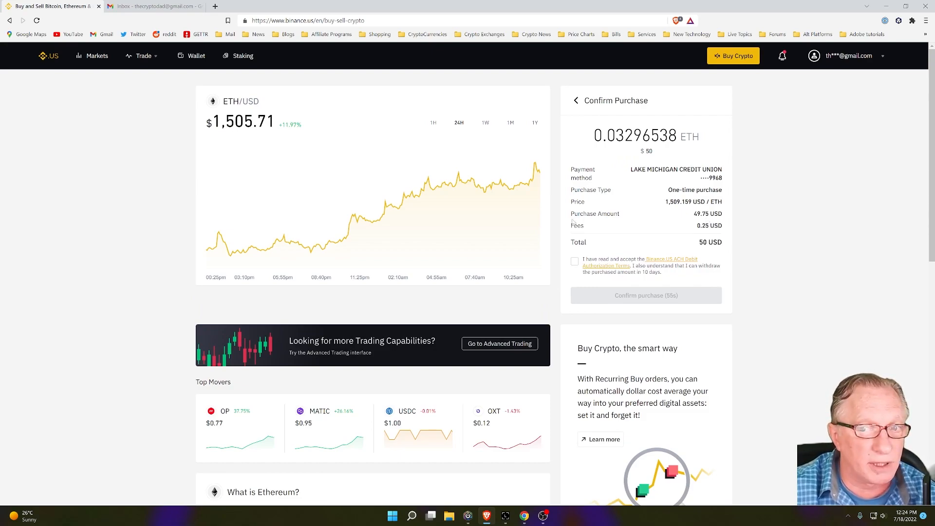
- Accept the ACH debit authorization and confirm the ETH purchase
left_click(575, 261)
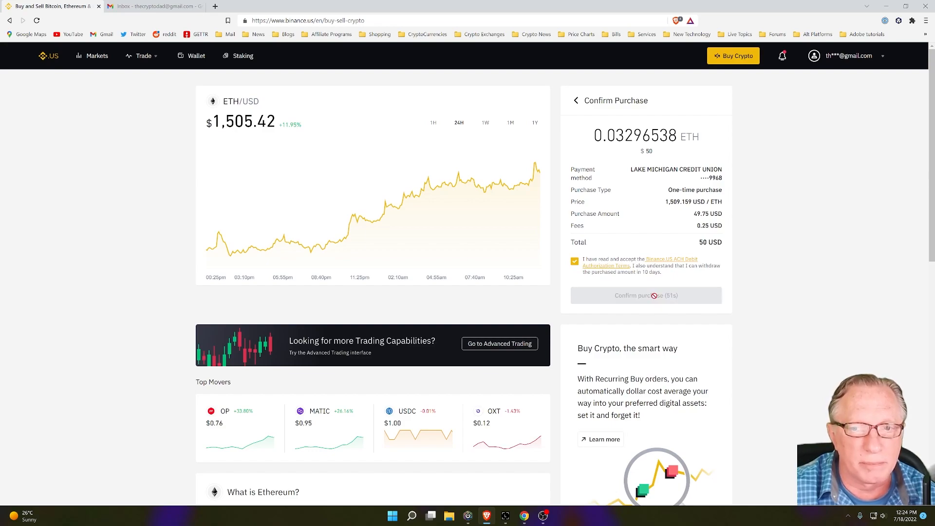
left_click(645, 295)
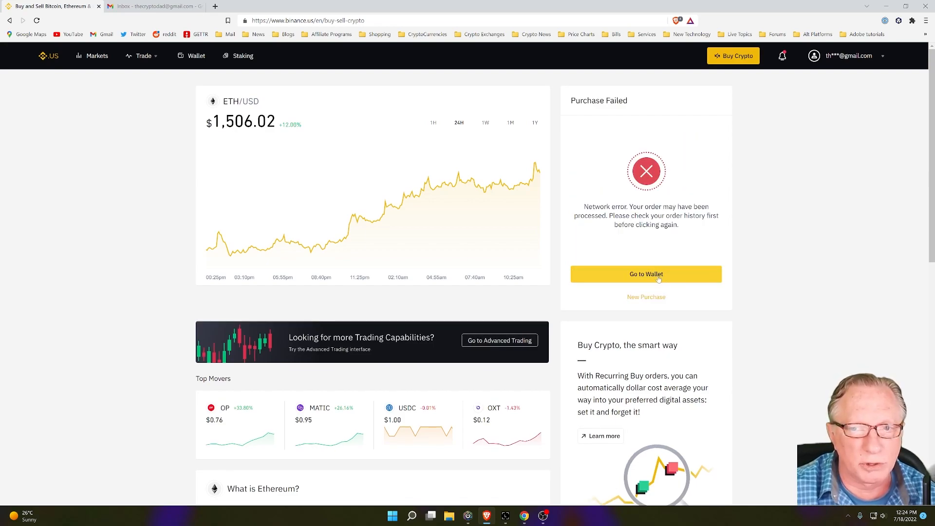
- Return to the wallet, close the ETH history and check the 0.03296538 ETH balance
left_click(646, 273)
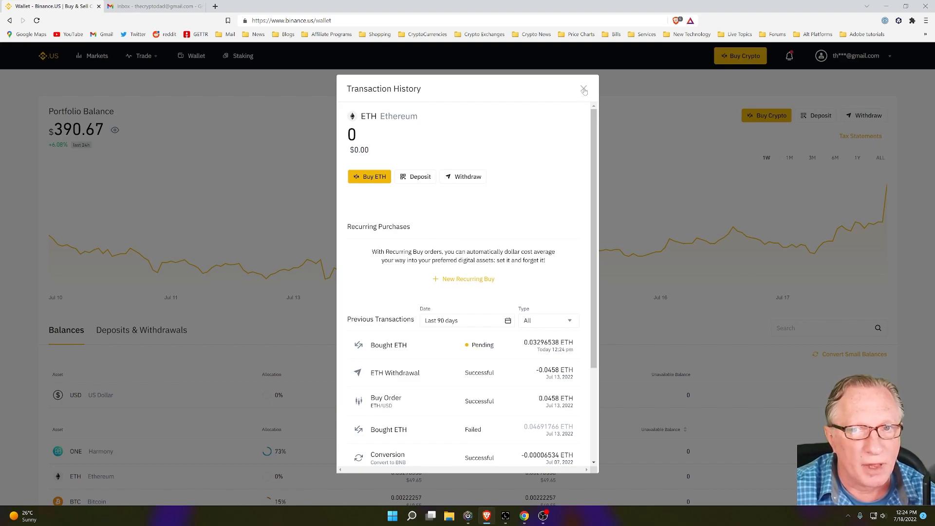
left_click(583, 90)
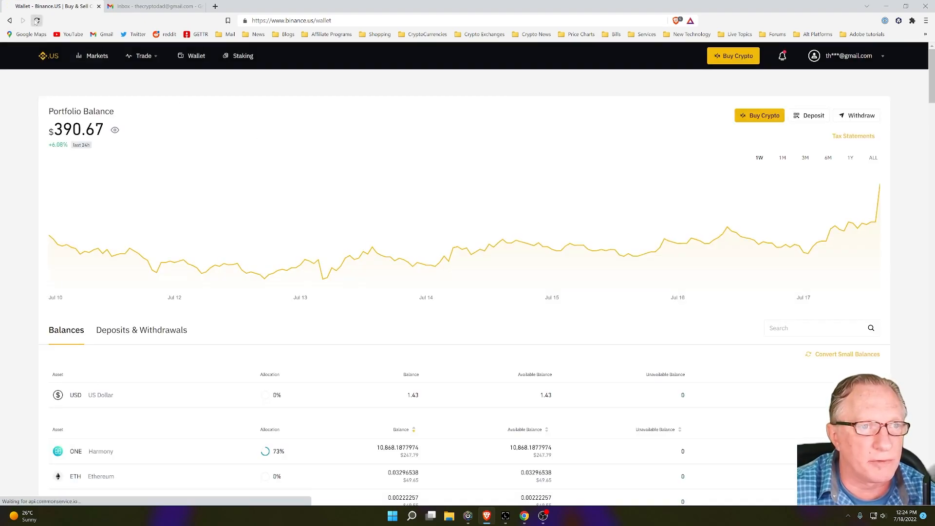
scroll("down", 3)
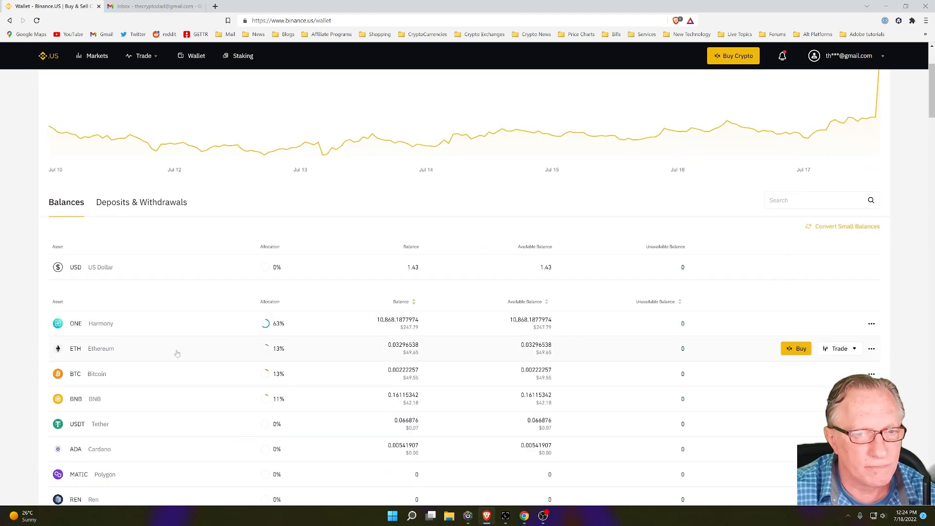
mouse_move(344, 357)
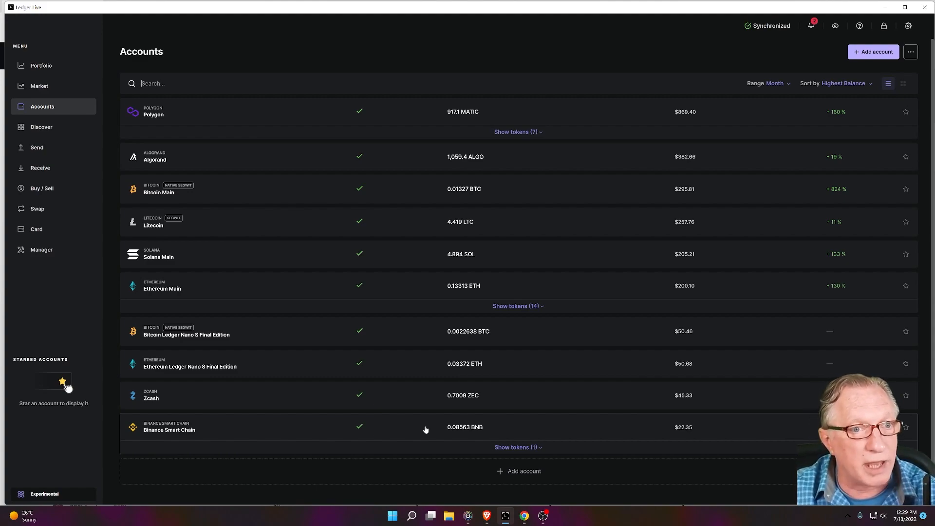
mouse_move(263, 245)
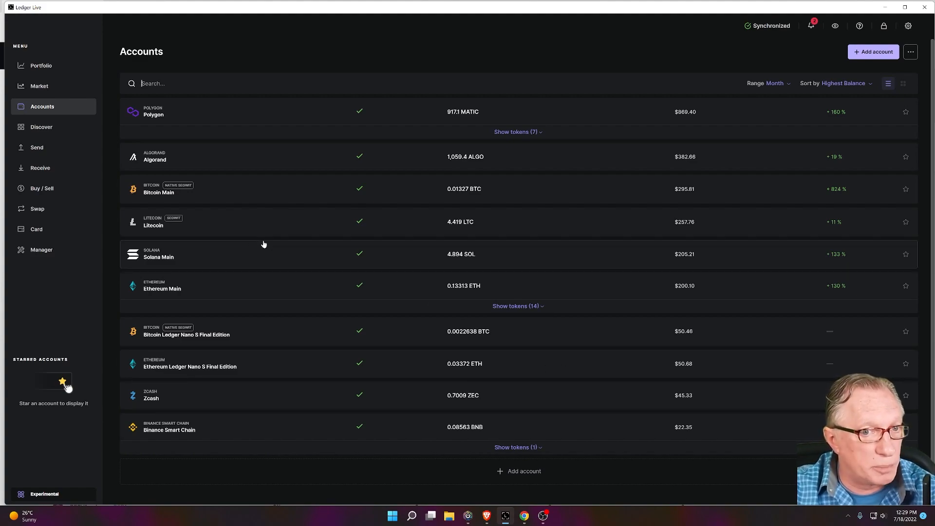
mouse_move(264, 192)
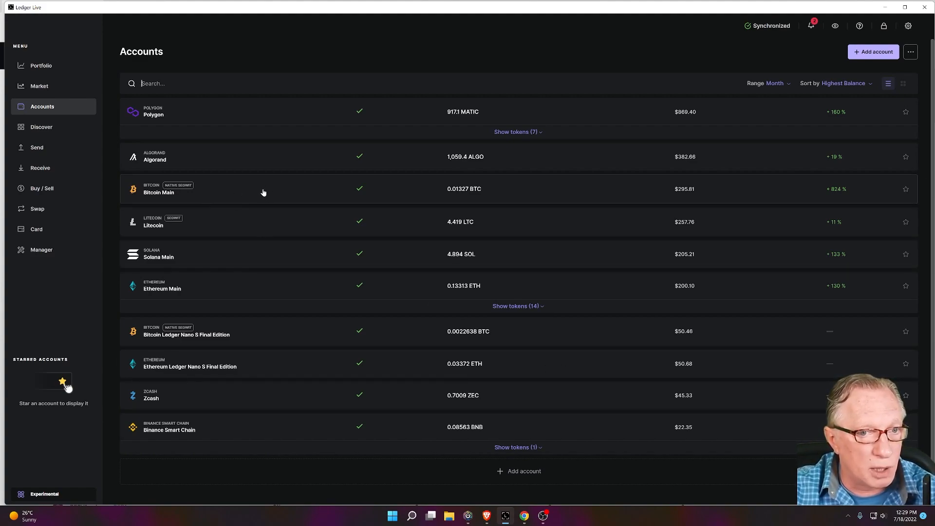
- Start the Receive flow for the Bitcoin Main account
left_click(159, 188)
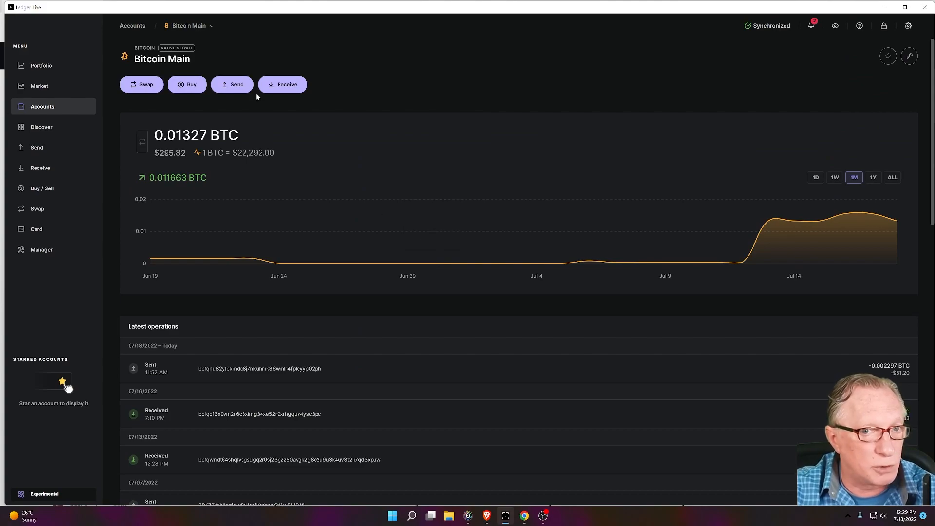
left_click(283, 83)
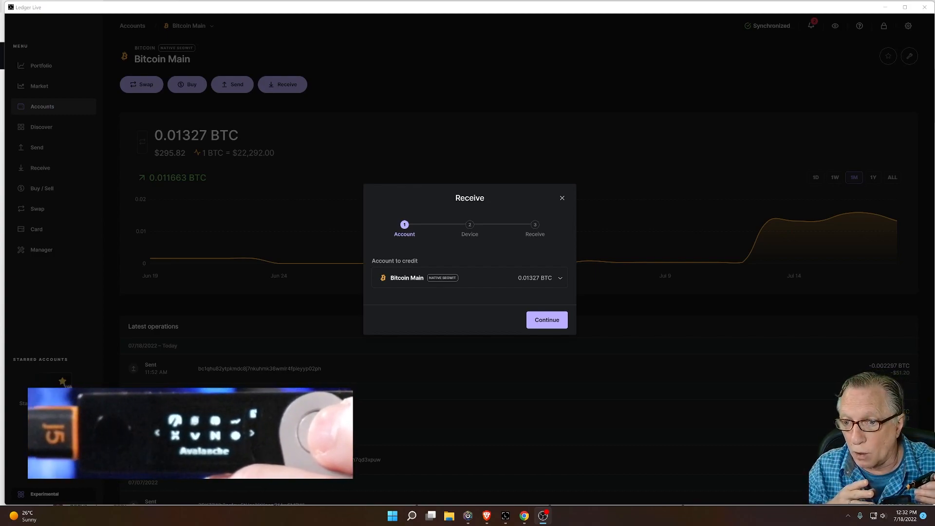
mouse_move(543, 309)
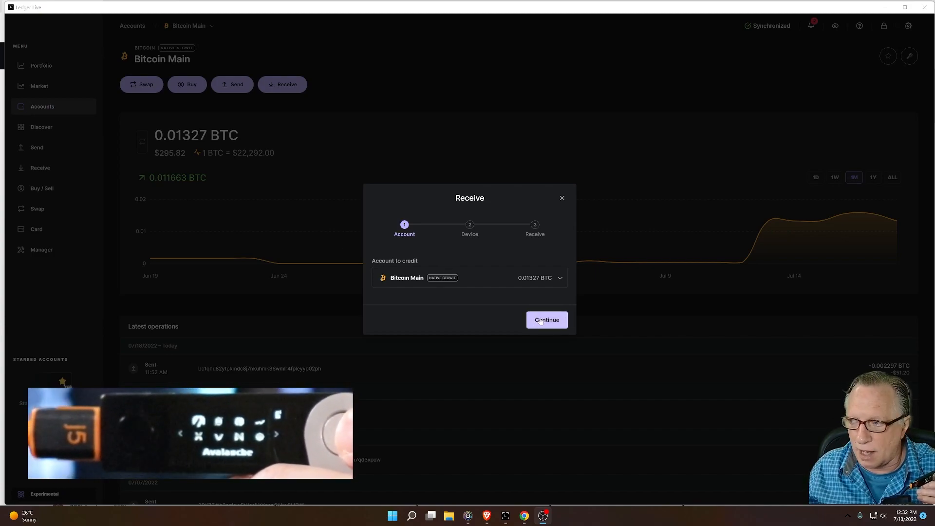
- Verify the Bitcoin Main address on the device, copy it and finish the receive flow
left_click(545, 319)
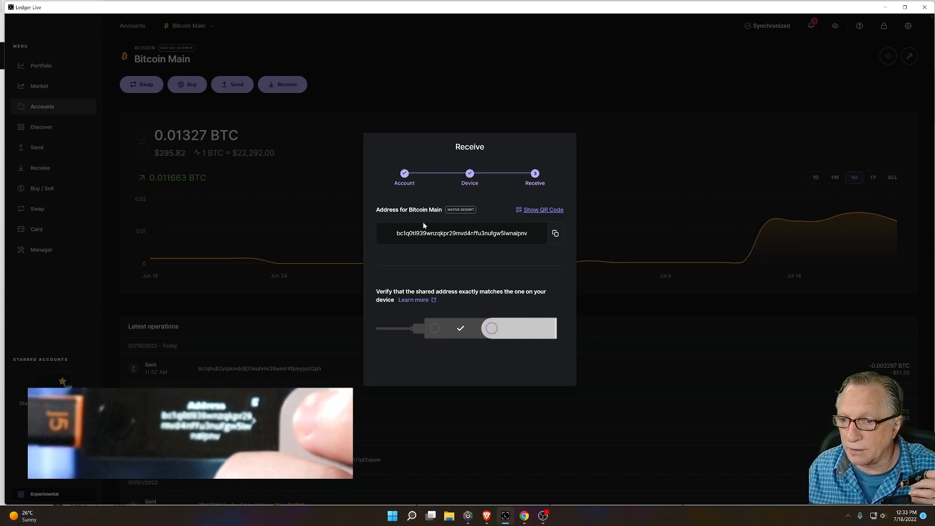
mouse_move(562, 238)
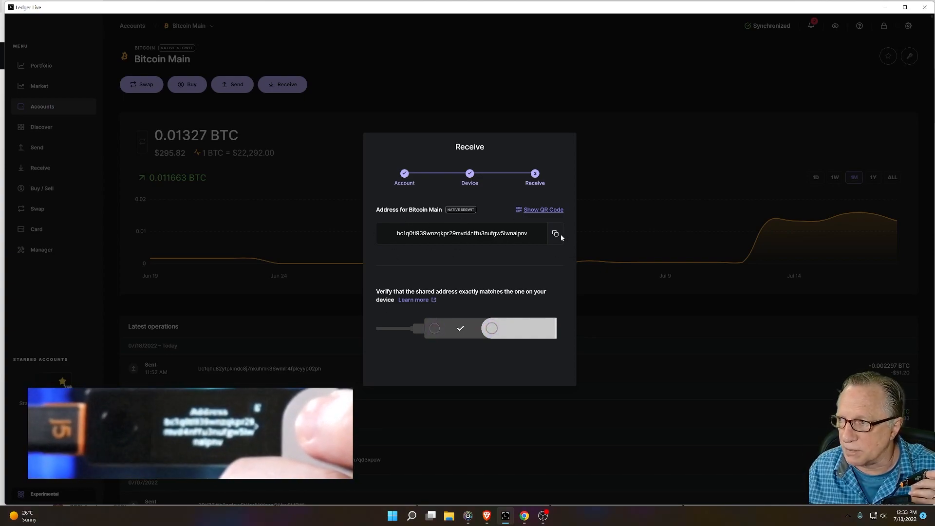
left_click(555, 233)
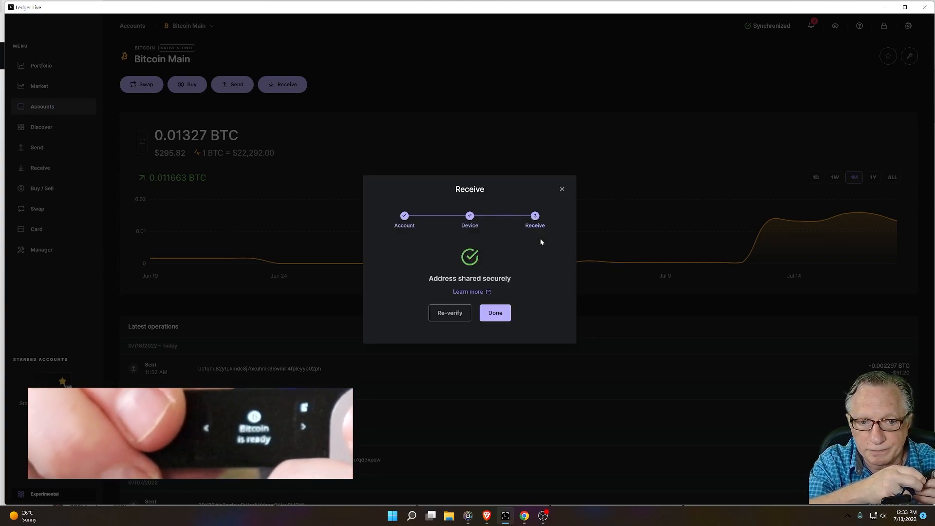
left_click(495, 313)
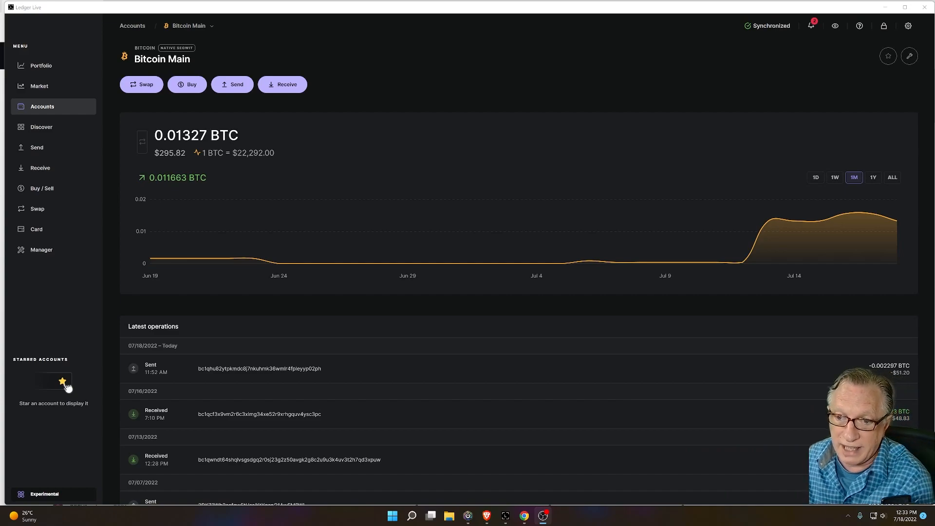
mouse_move(224, 341)
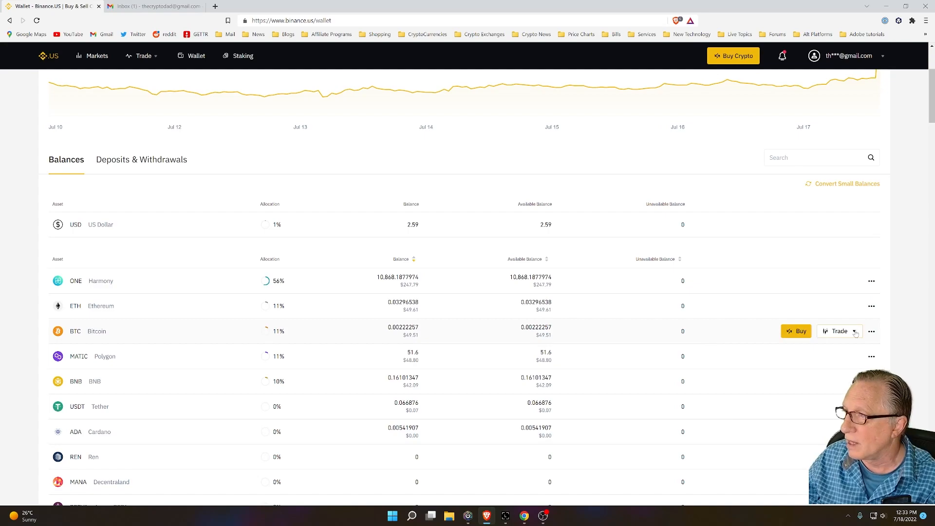
mouse_move(871, 331)
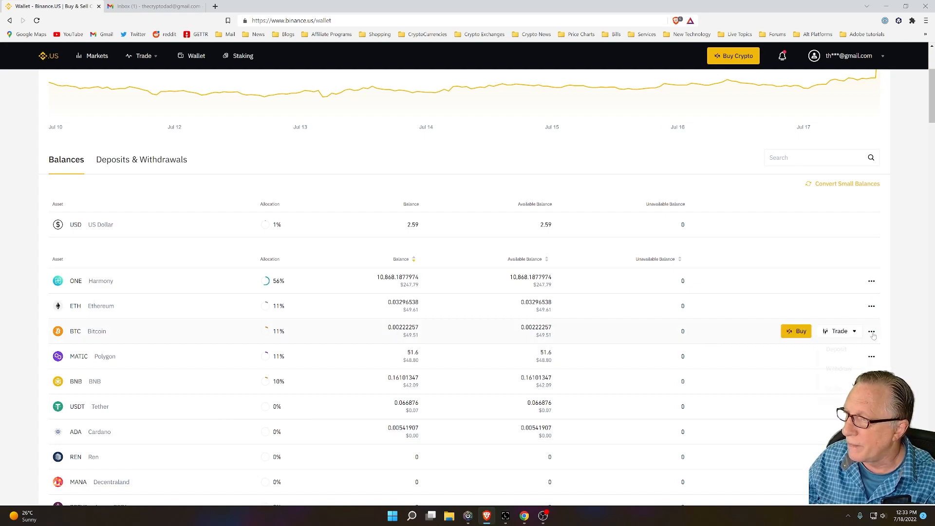
- Fill the BTC withdrawal with the Ledger address and Max amount 0.00222257 BTC, and preview it
left_click(837, 368)
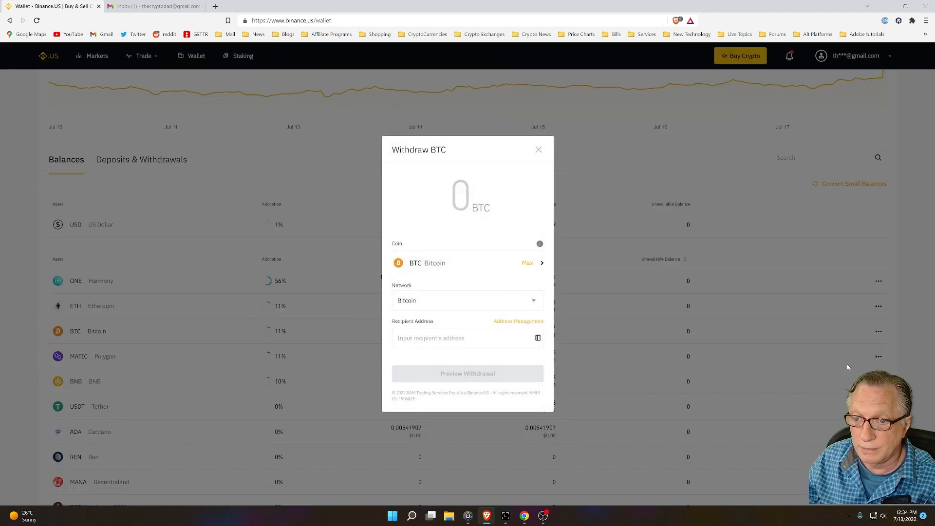
mouse_move(458, 258)
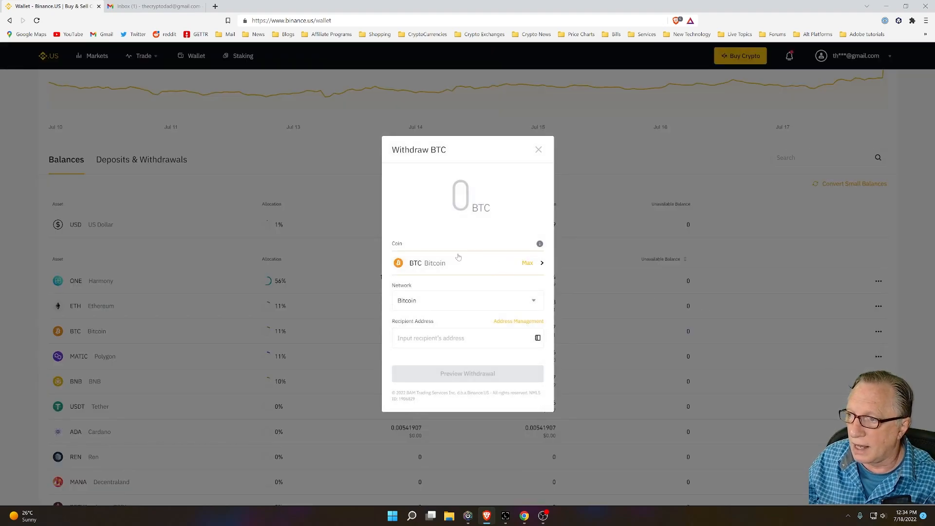
right_click(466, 338)
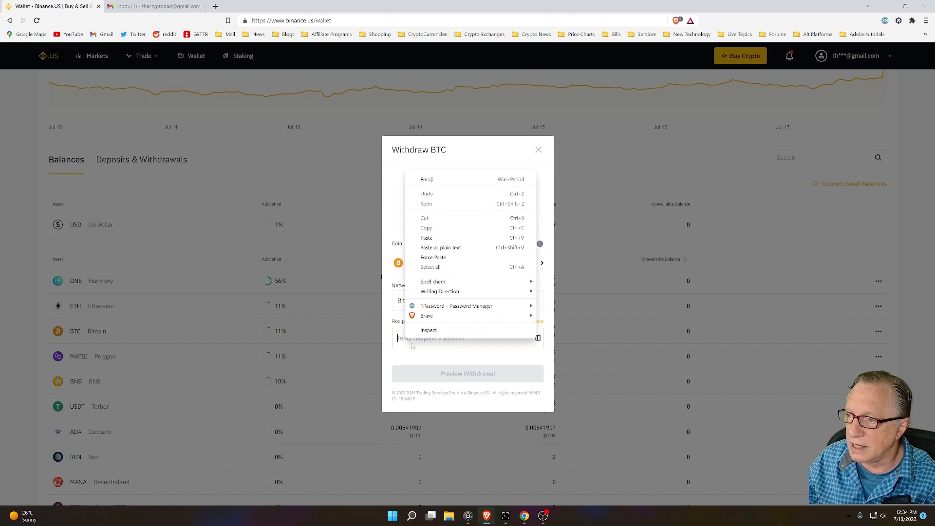
left_click(426, 238)
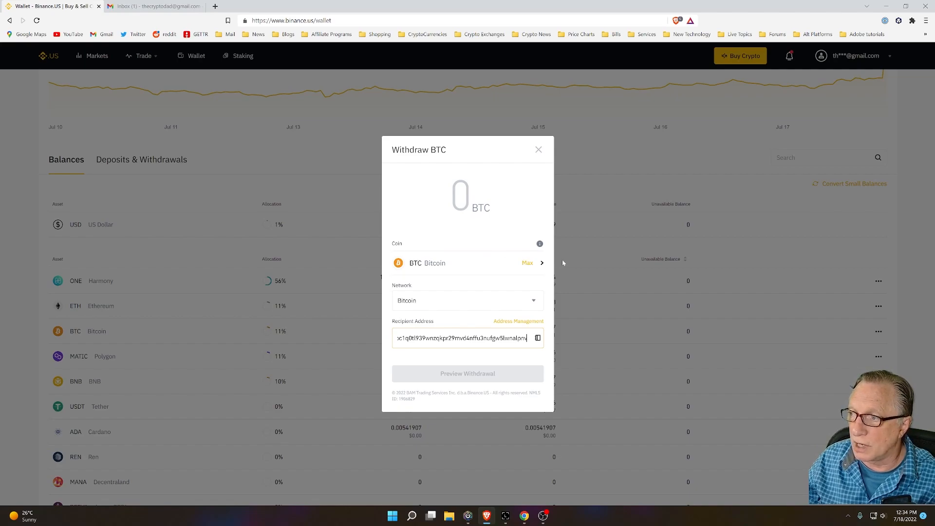
left_click(527, 263)
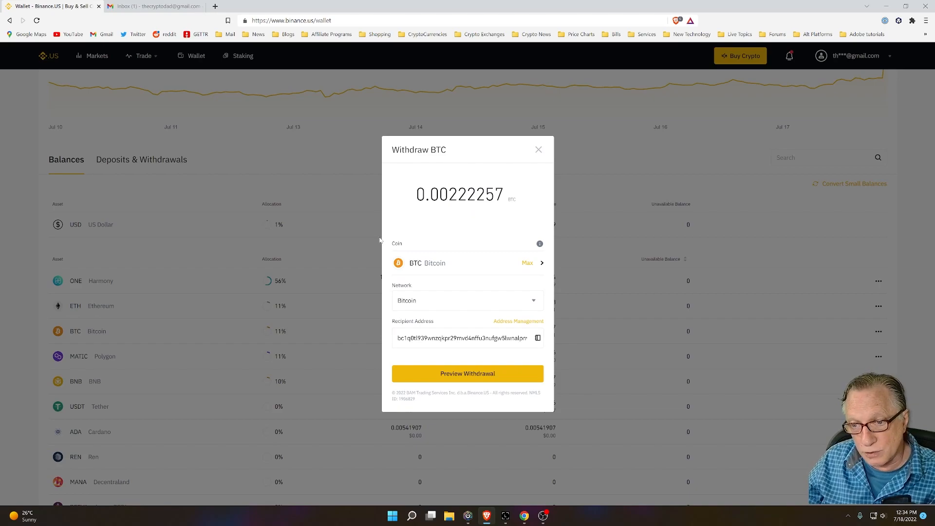
mouse_move(371, 233)
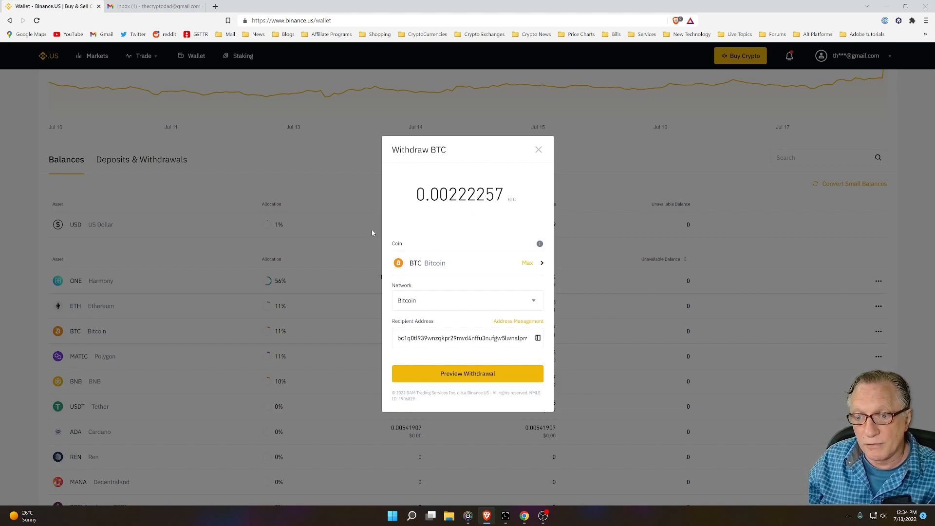
mouse_move(399, 216)
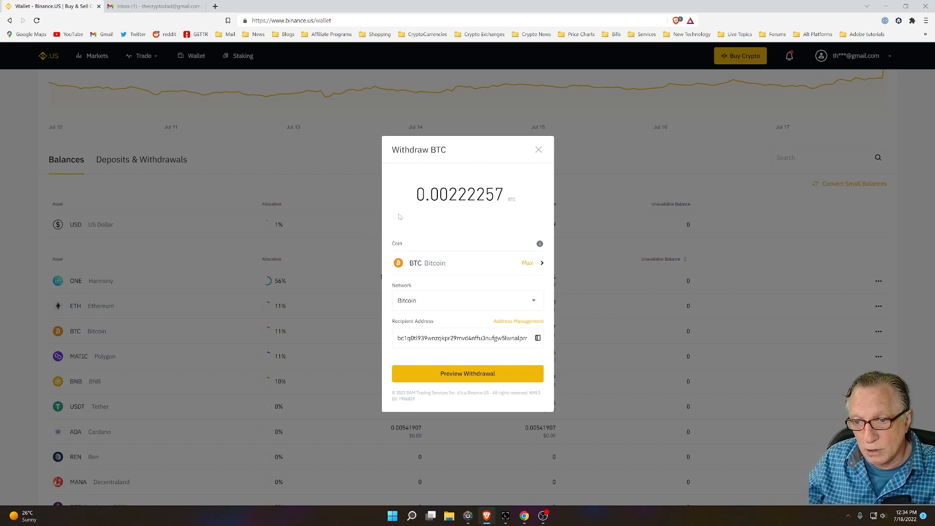
mouse_move(410, 240)
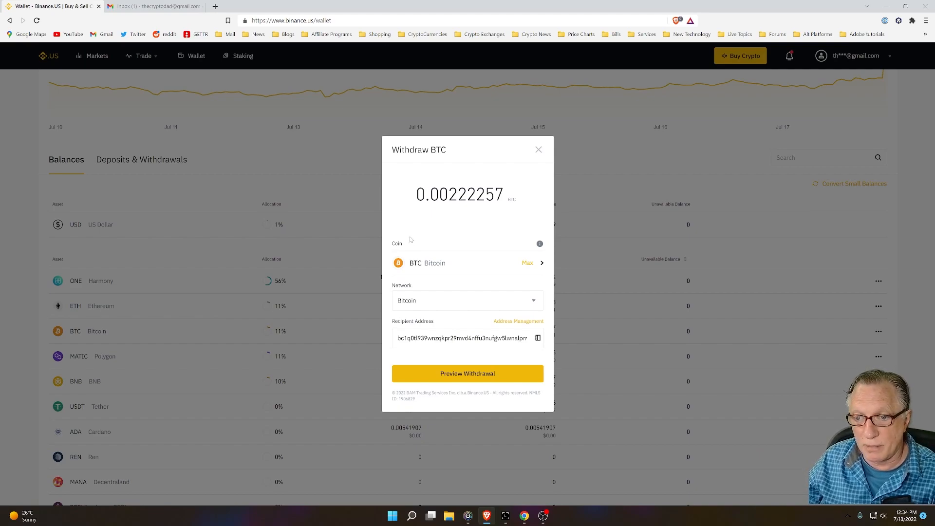
left_click(466, 374)
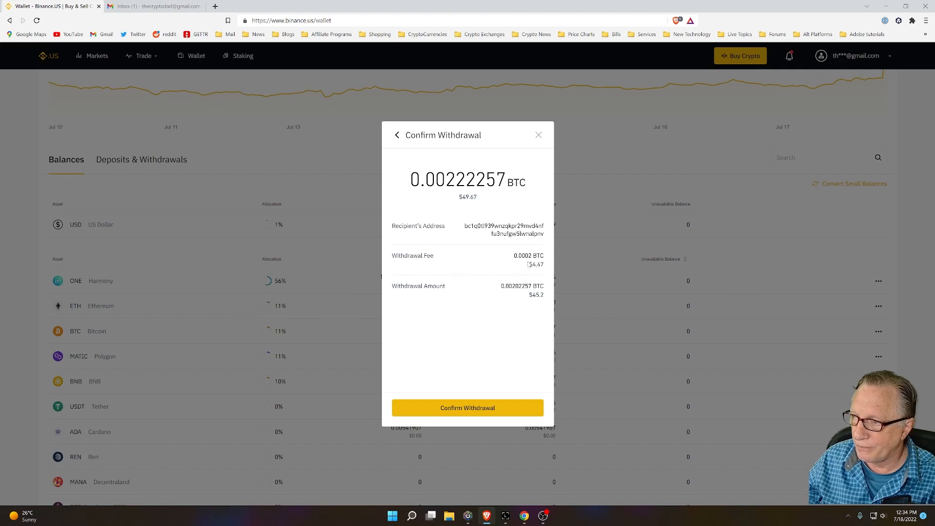
mouse_move(503, 270)
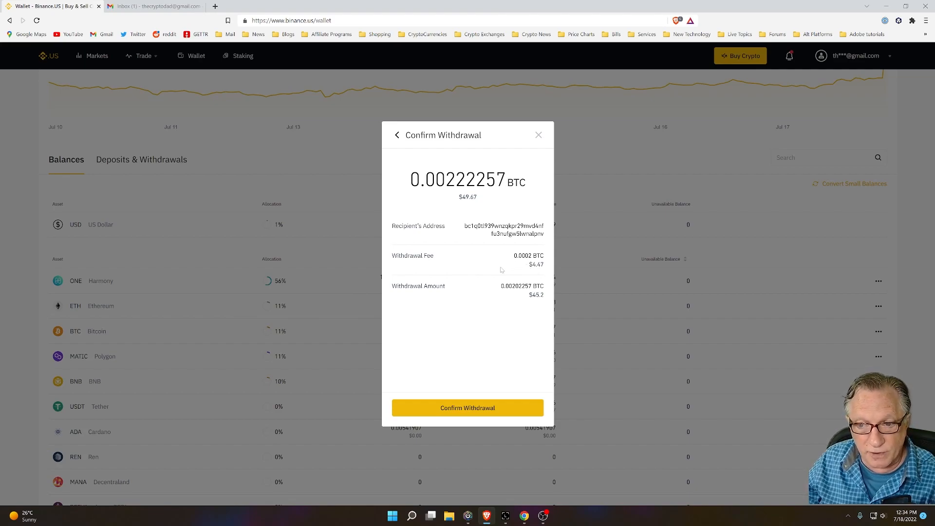
mouse_move(492, 350)
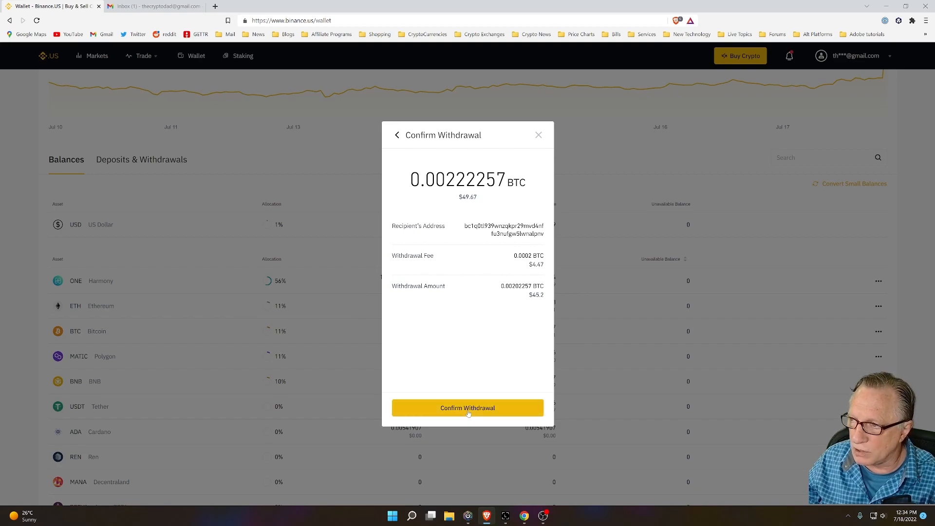
- Confirm the withdrawal with the 2FA code and approve it from the Gmail confirmation email
left_click(468, 409)
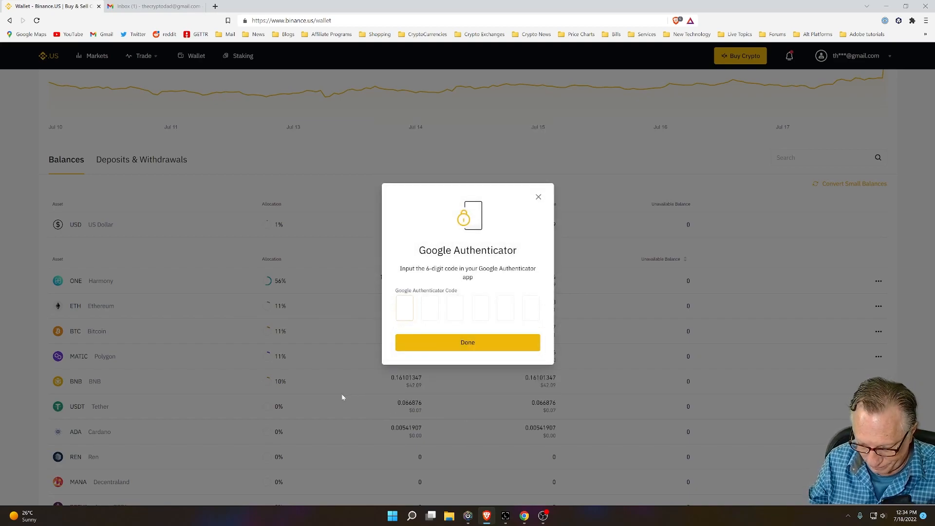
left_click(468, 343)
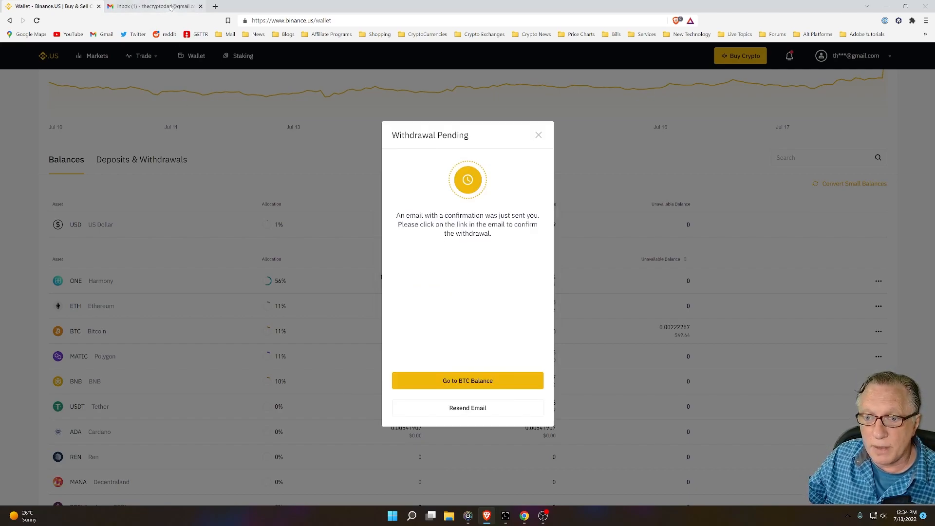
left_click(154, 7)
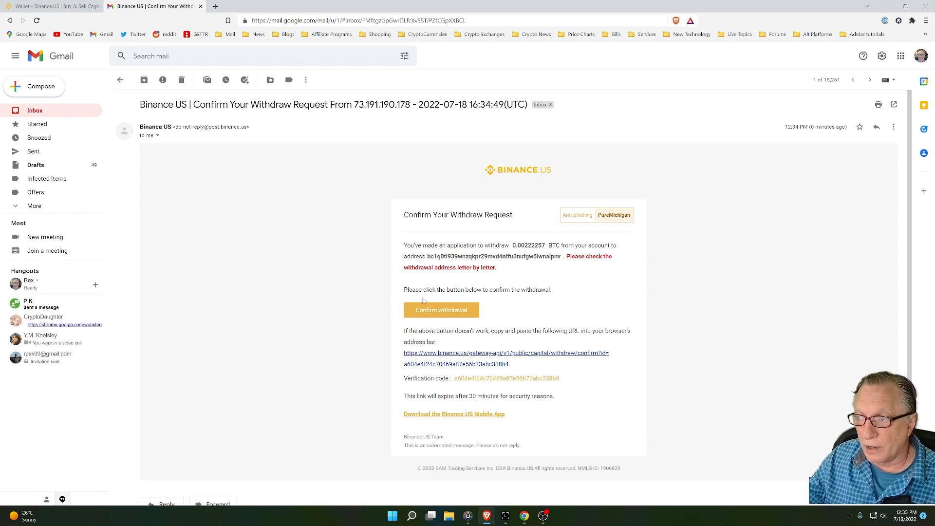
mouse_move(441, 310)
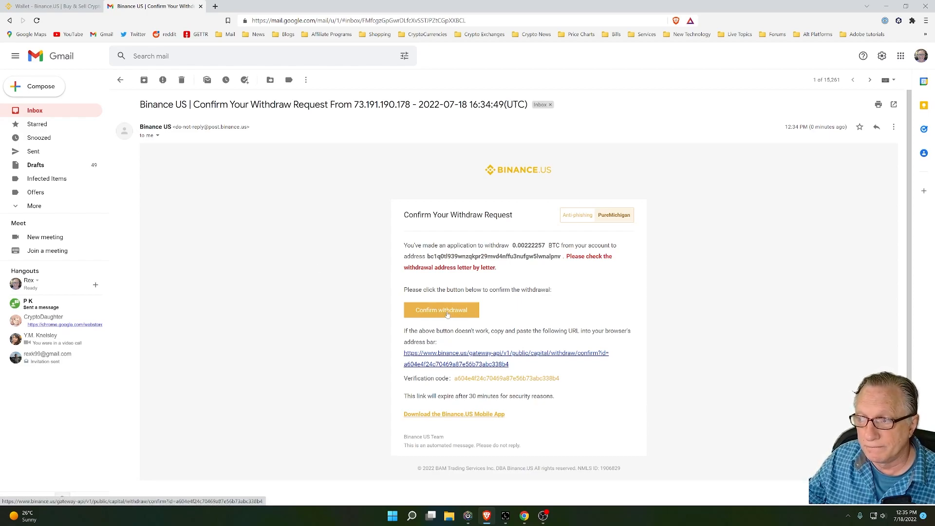
left_click(442, 310)
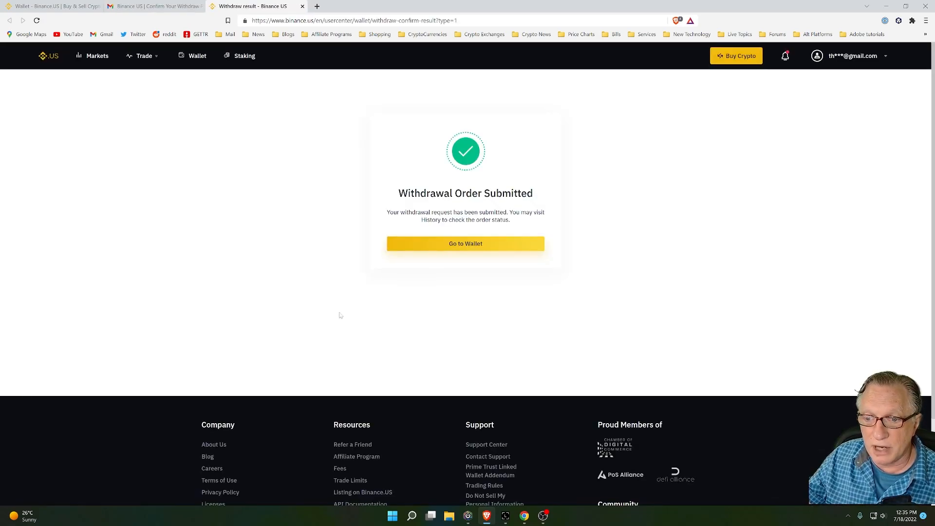
mouse_move(289, 161)
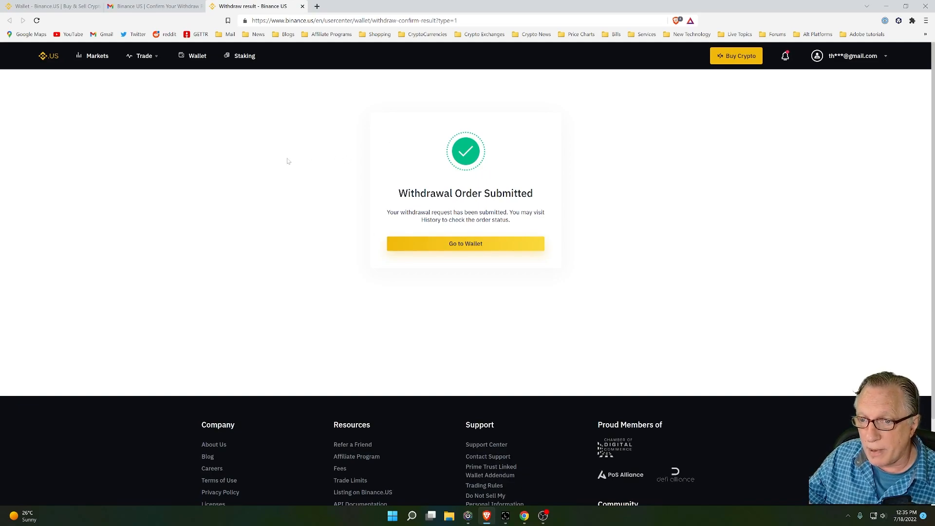
- Return to the wallet to check the pending 0.00222257 BTC withdrawal
left_click(466, 244)
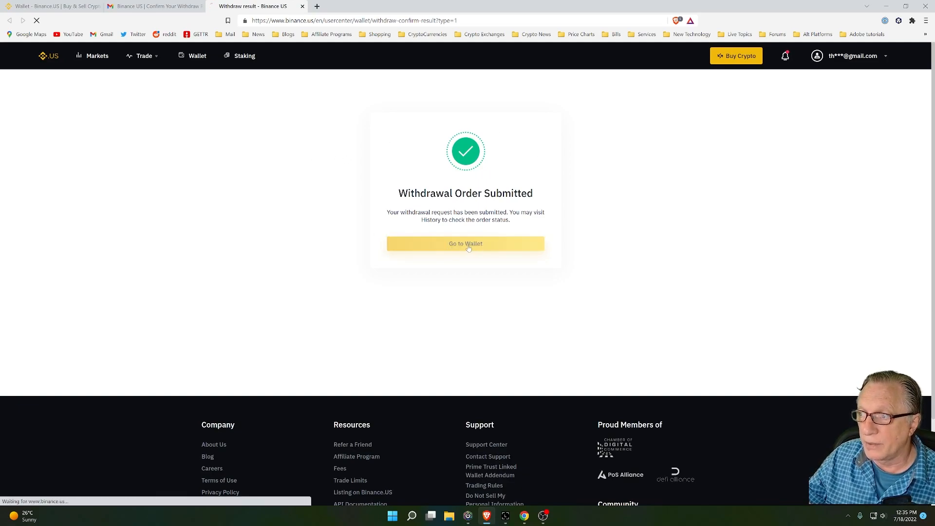
left_click(466, 243)
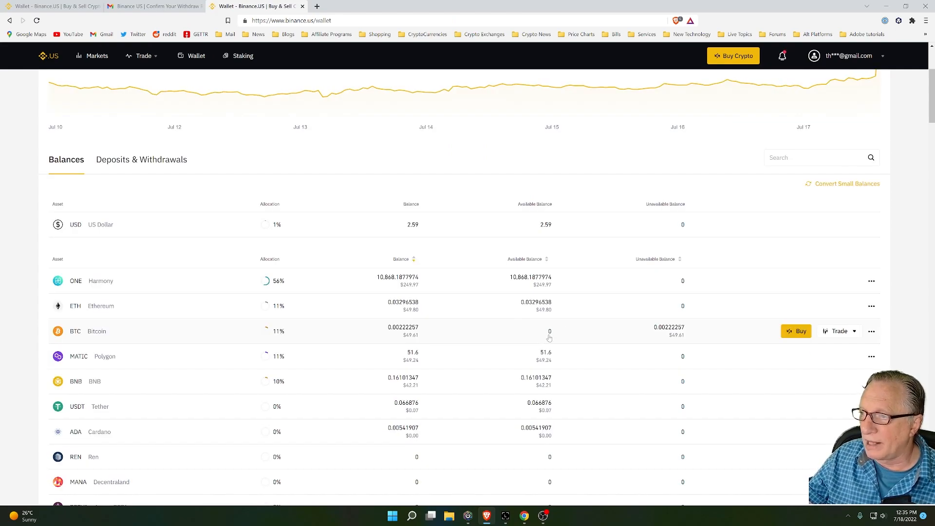
mouse_move(673, 336)
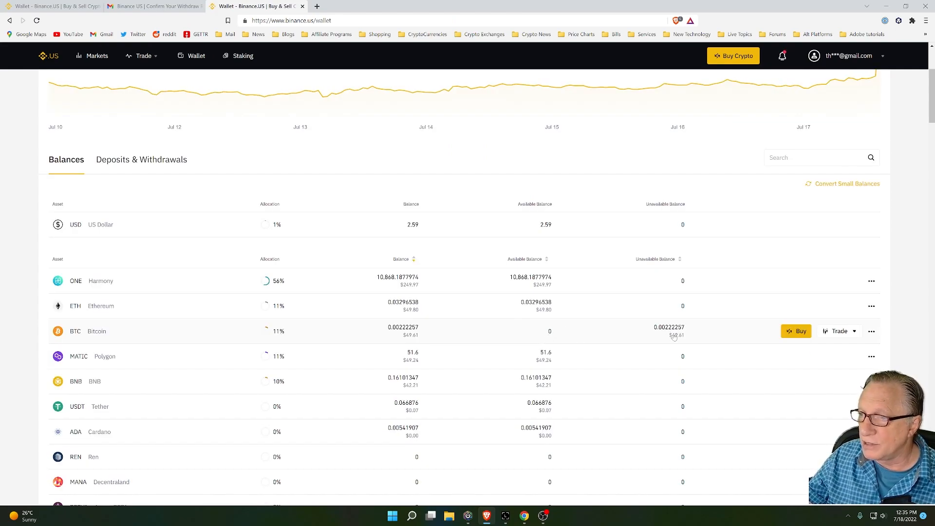
mouse_move(584, 336)
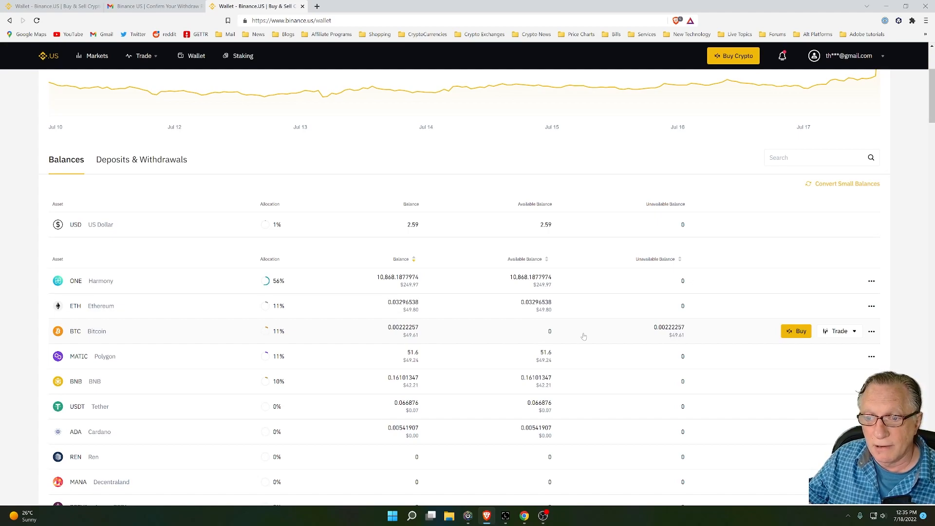
mouse_move(205, 338)
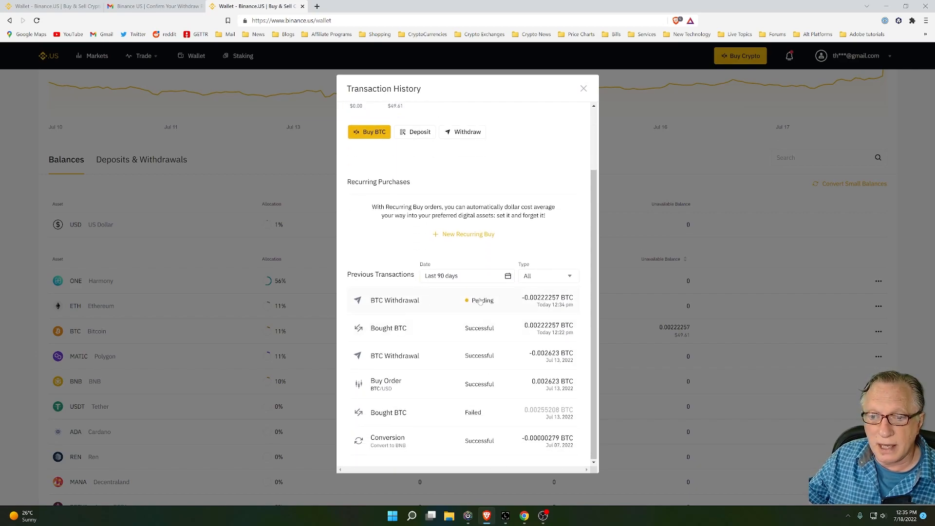
mouse_move(485, 299)
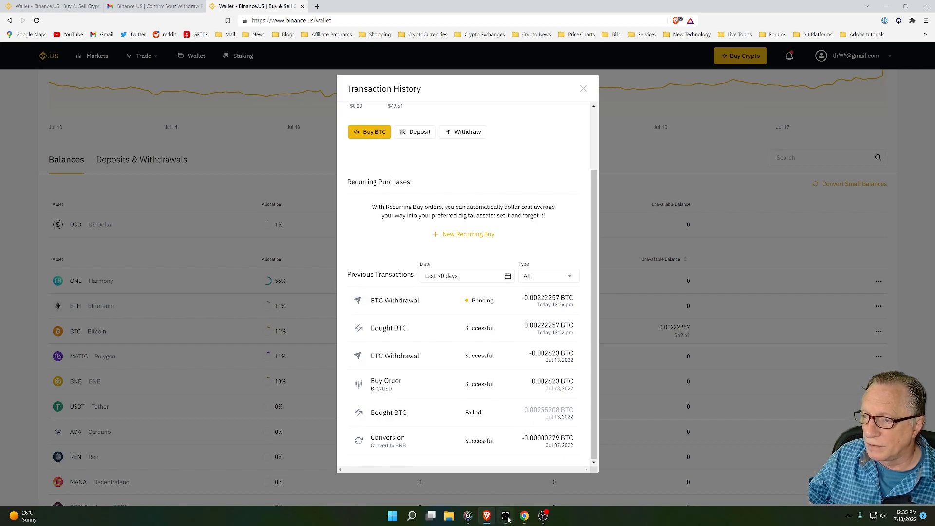
- Switch to Ledger Live to watch Bitcoin Main for the incoming 0.0020225 BTC
left_click(504, 516)
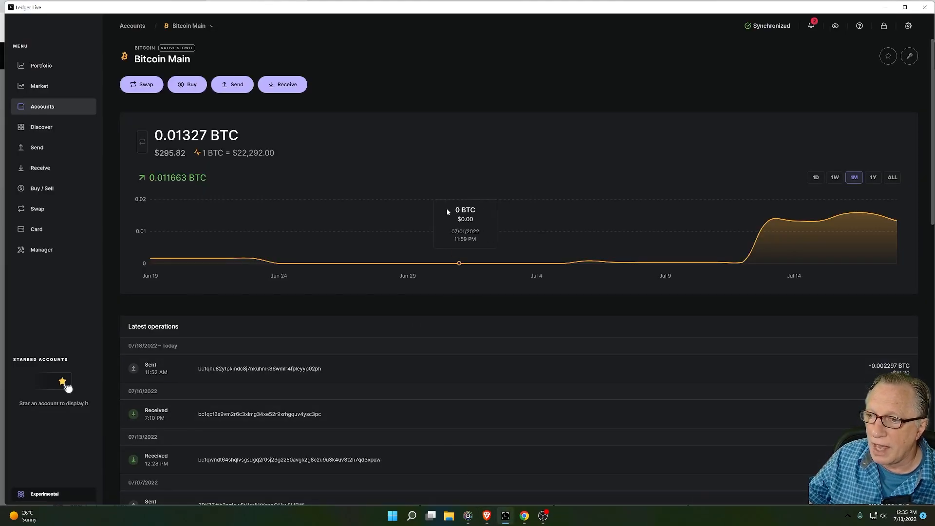
mouse_move(477, 147)
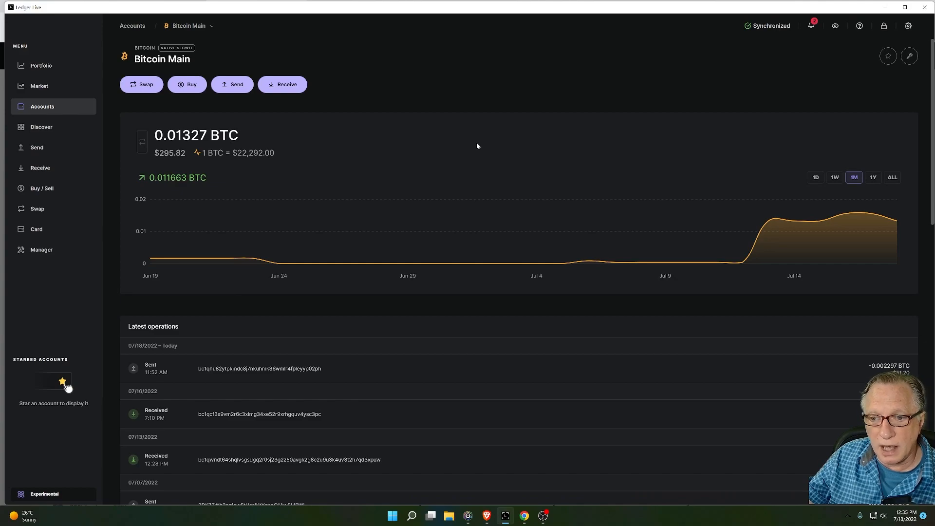
mouse_move(644, 69)
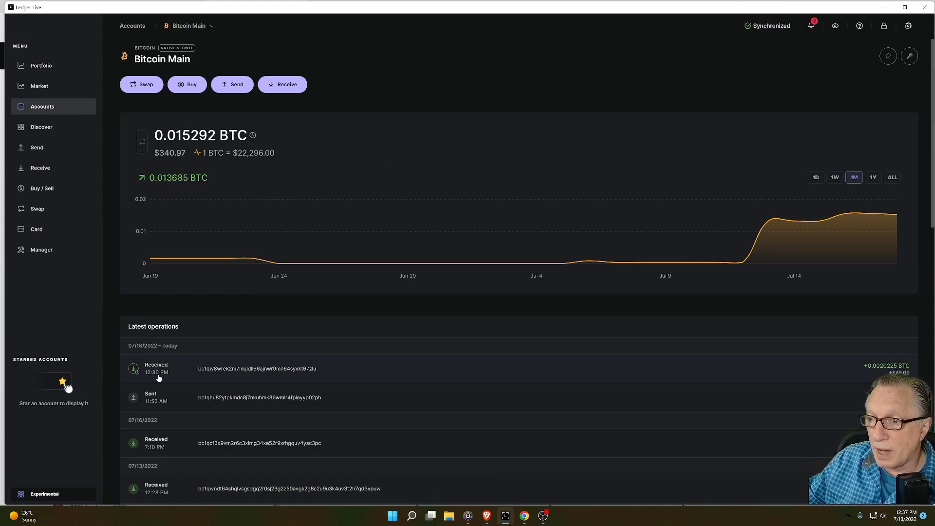
mouse_move(290, 373)
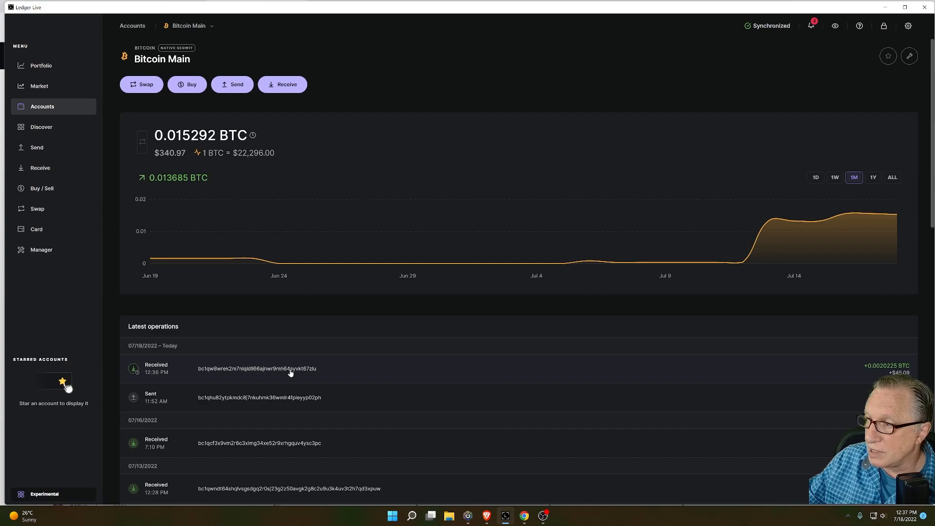
mouse_move(141, 374)
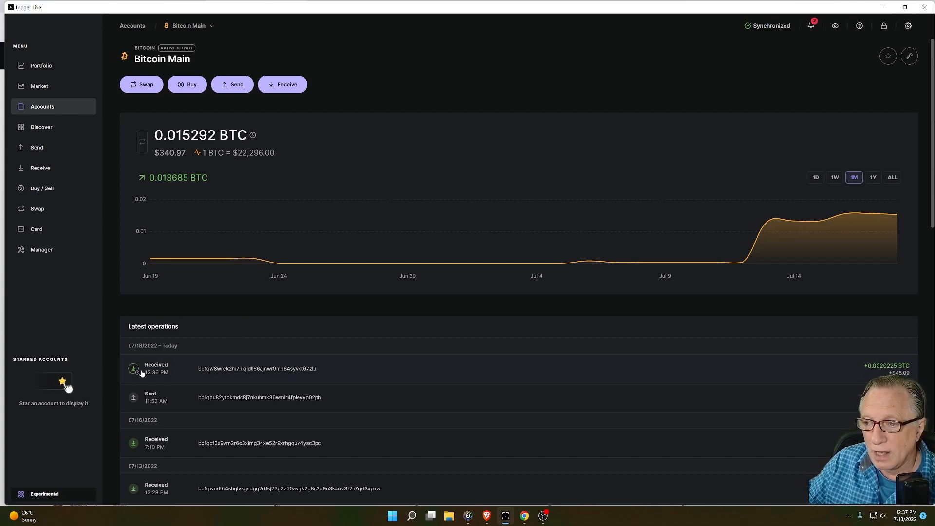
mouse_move(133, 369)
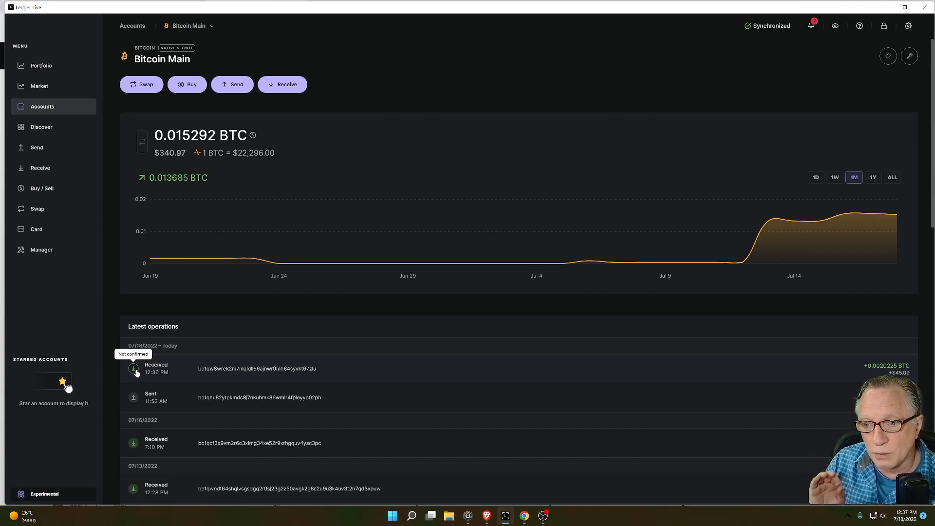
mouse_move(418, 190)
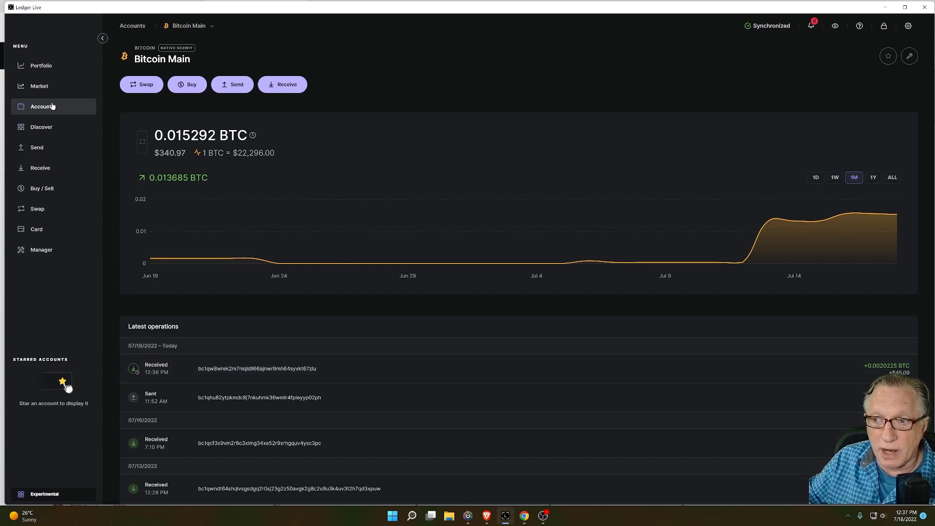
- Share the Ethereum Main receive address, verify it on the Ledger device, and finish
left_click(42, 107)
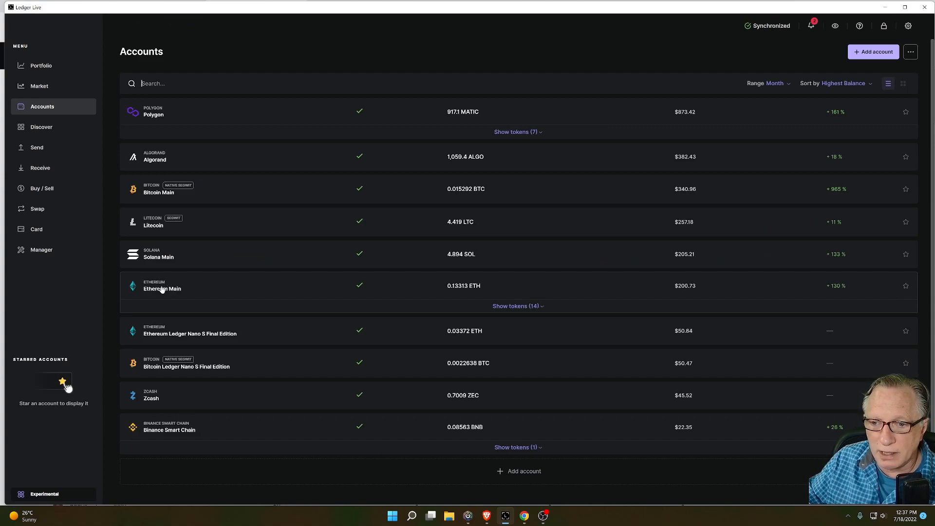
left_click(163, 289)
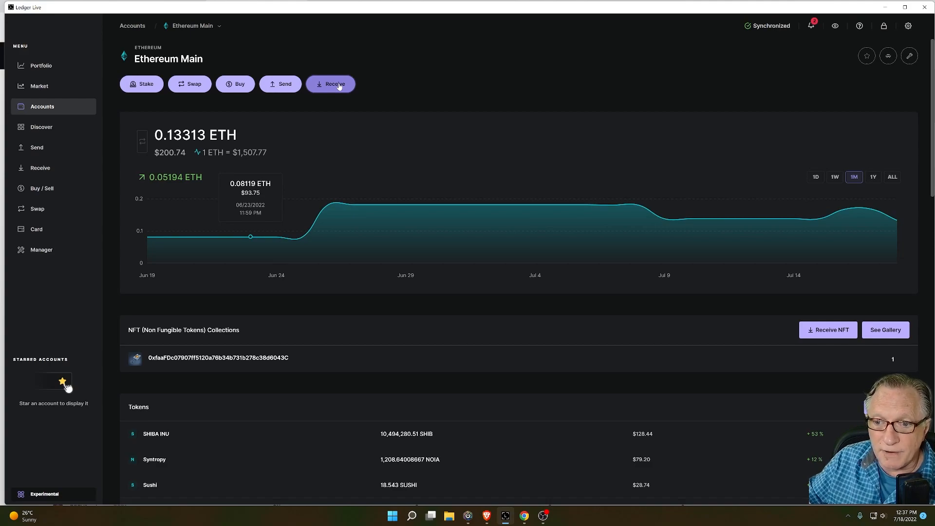
left_click(330, 83)
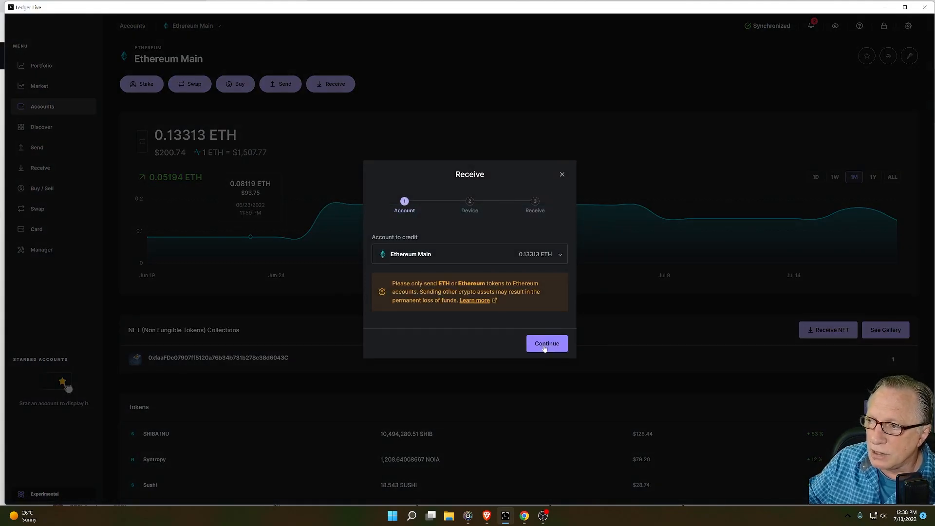
left_click(545, 343)
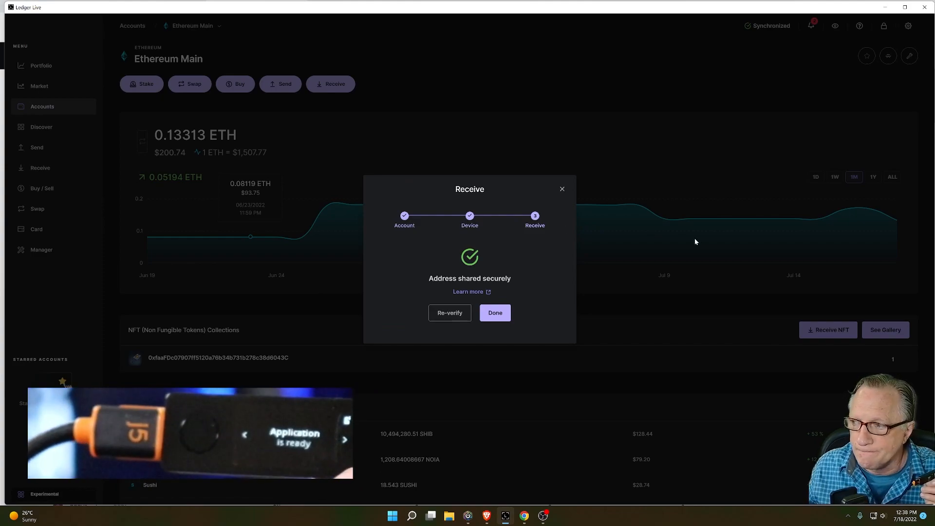
left_click(495, 313)
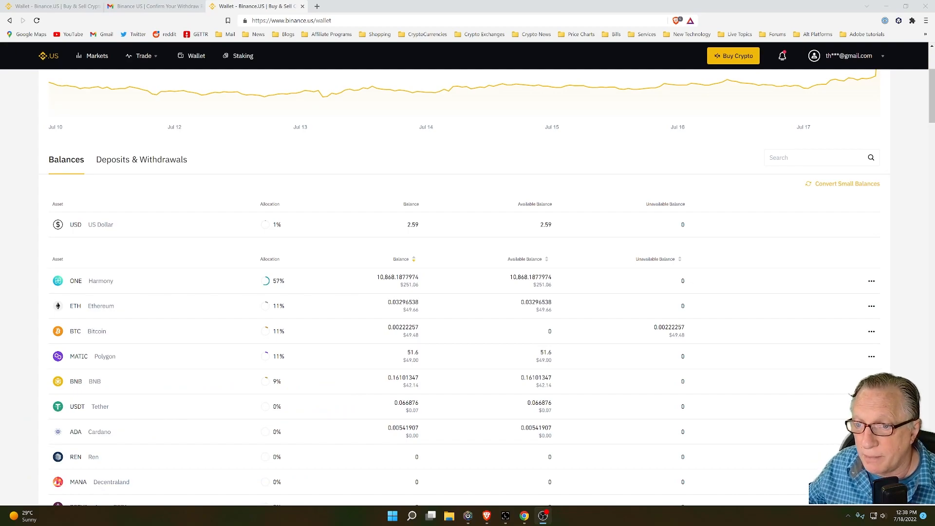
mouse_move(168, 301)
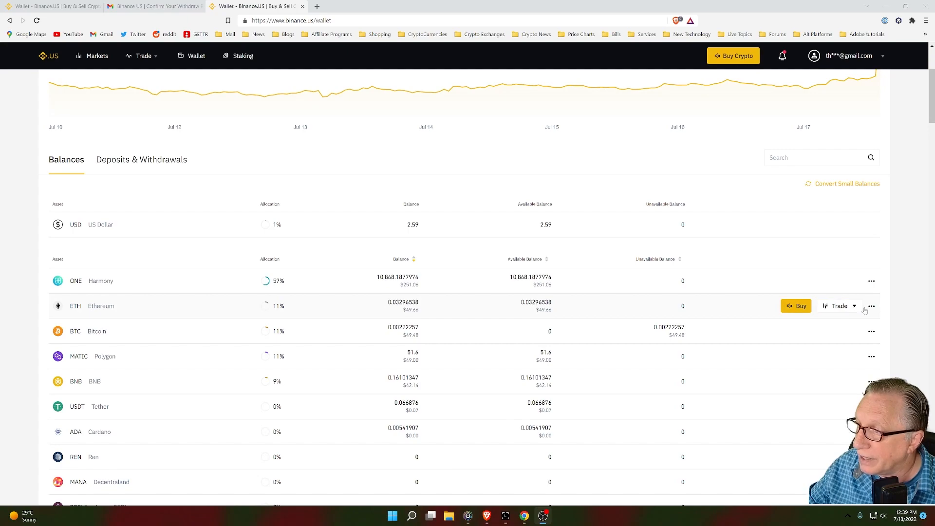
- Withdraw the full 0.03296538 ETH over ERC20 to the Ledger address and confirm it
left_click(871, 306)
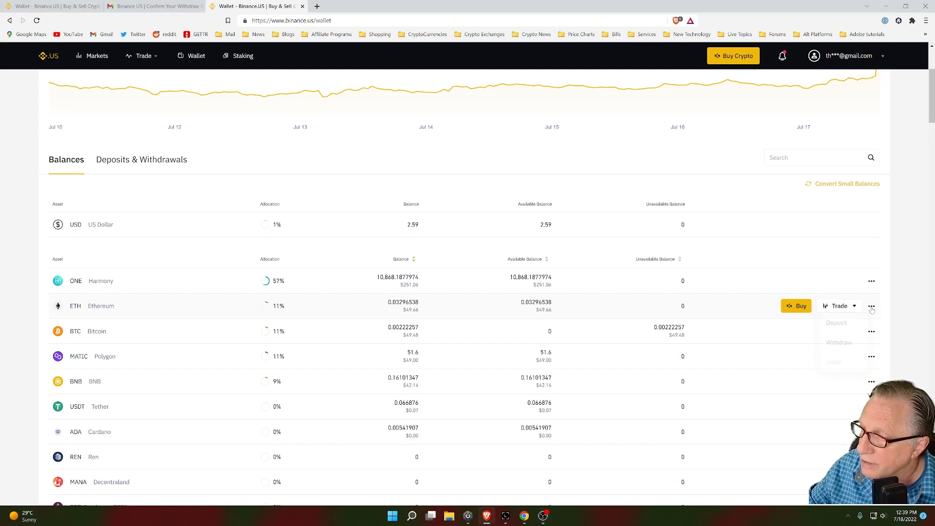
left_click(838, 342)
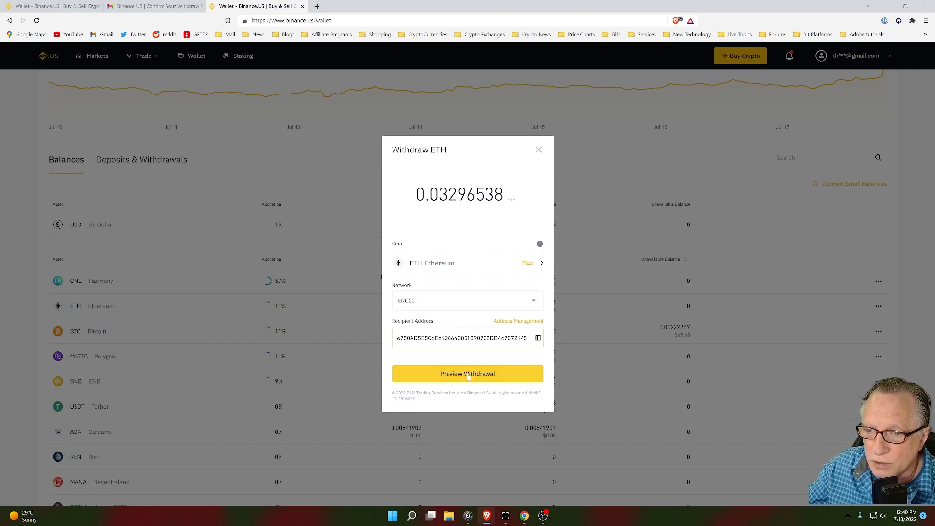
left_click(467, 373)
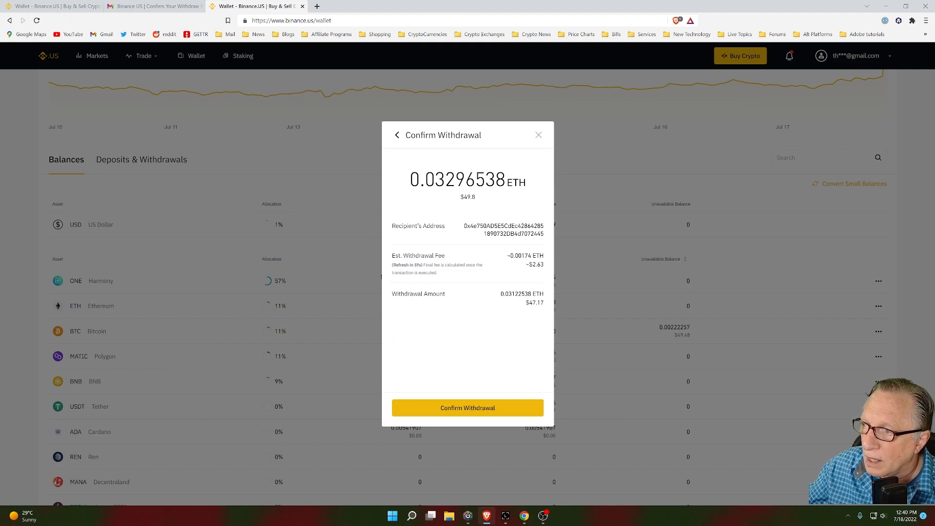
mouse_move(507, 270)
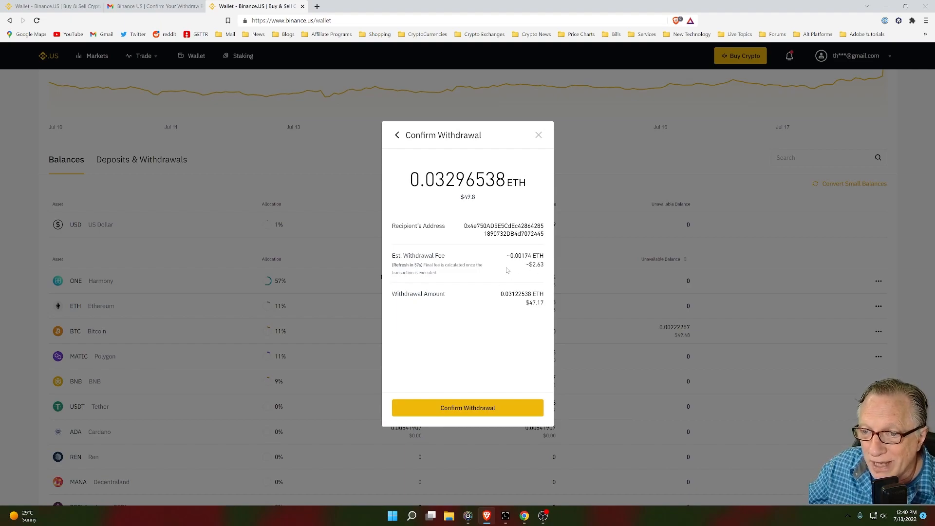
mouse_move(518, 305)
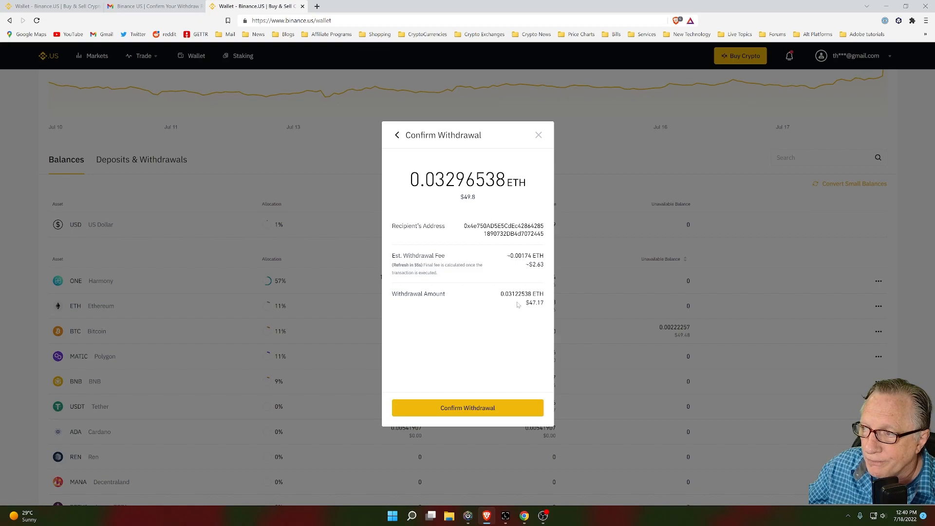
mouse_move(470, 320)
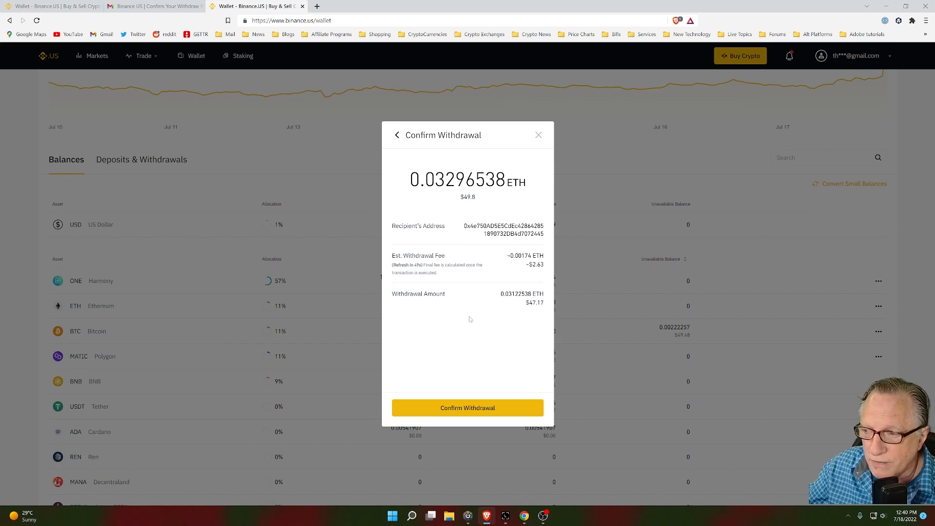
left_click(466, 407)
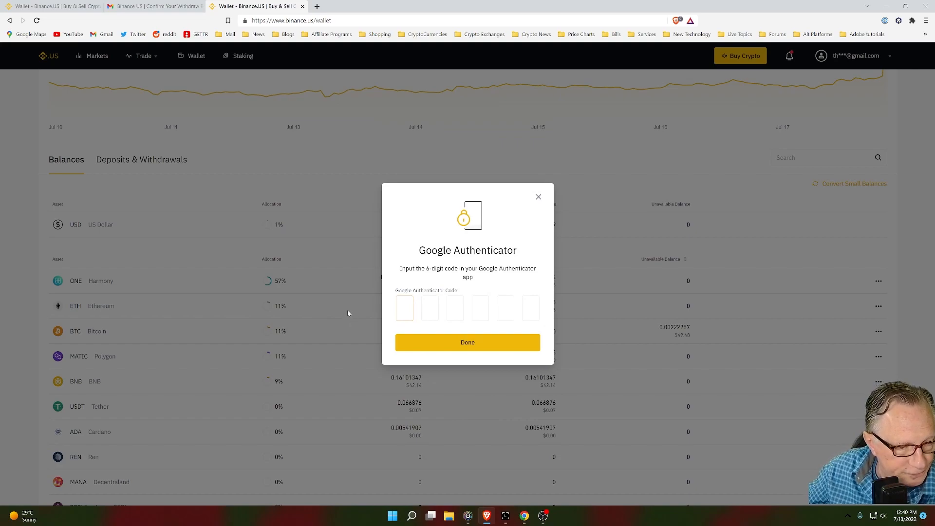
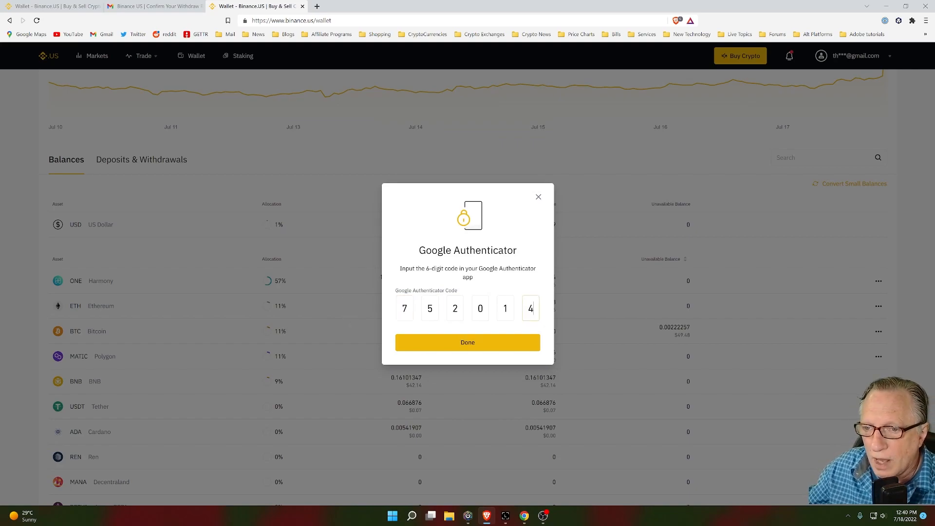
left_click(467, 342)
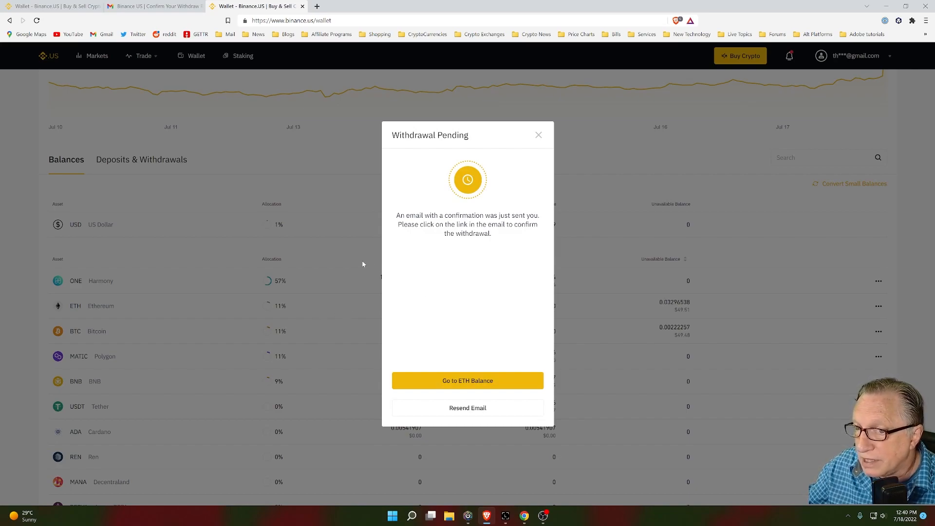
left_click(153, 6)
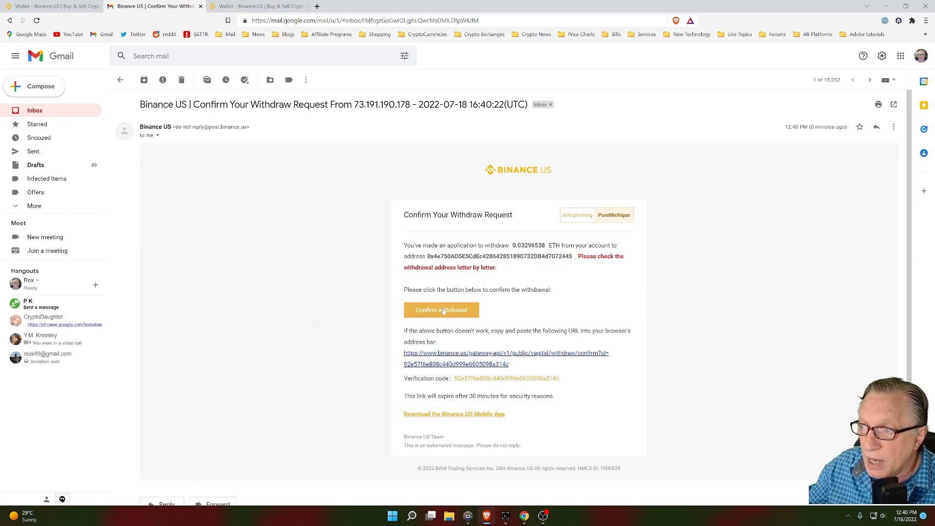
left_click(442, 310)
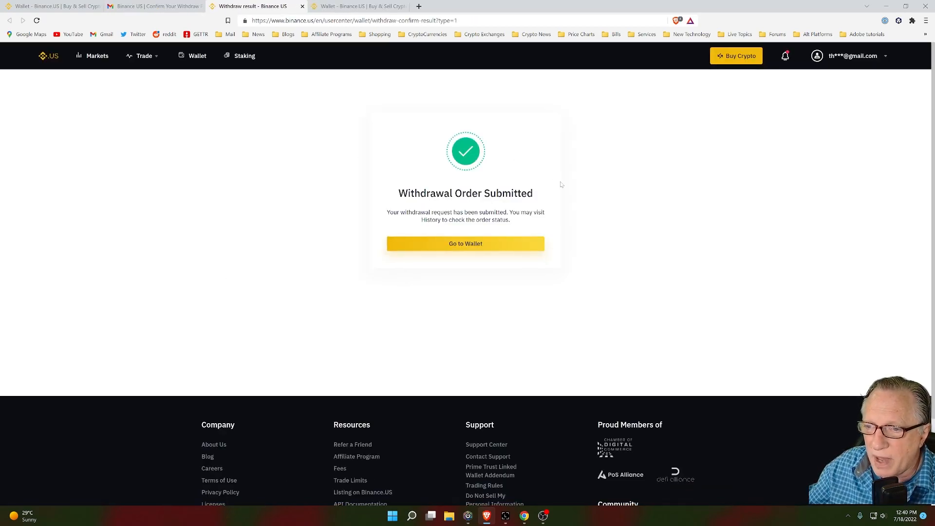
- Return to the wallet showing 0.03296538 ETH unavailable and zero available
left_click(466, 244)
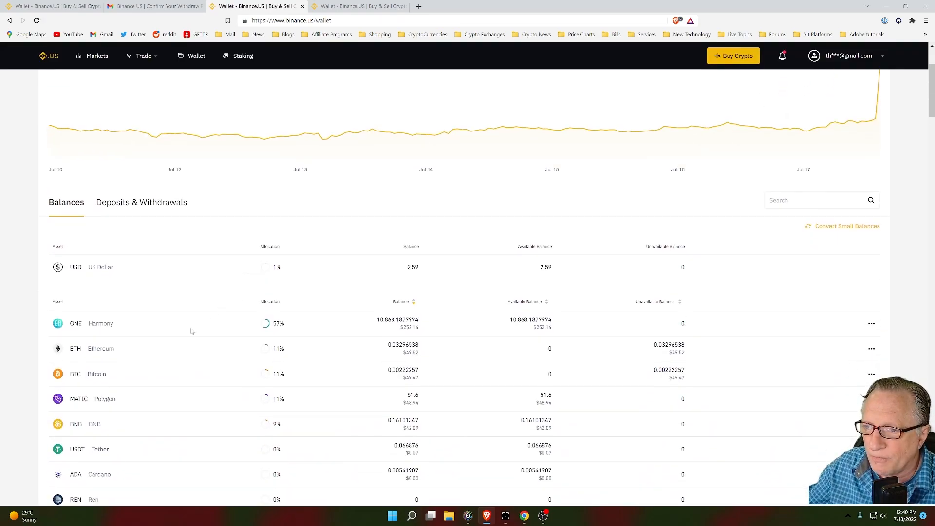
mouse_move(399, 349)
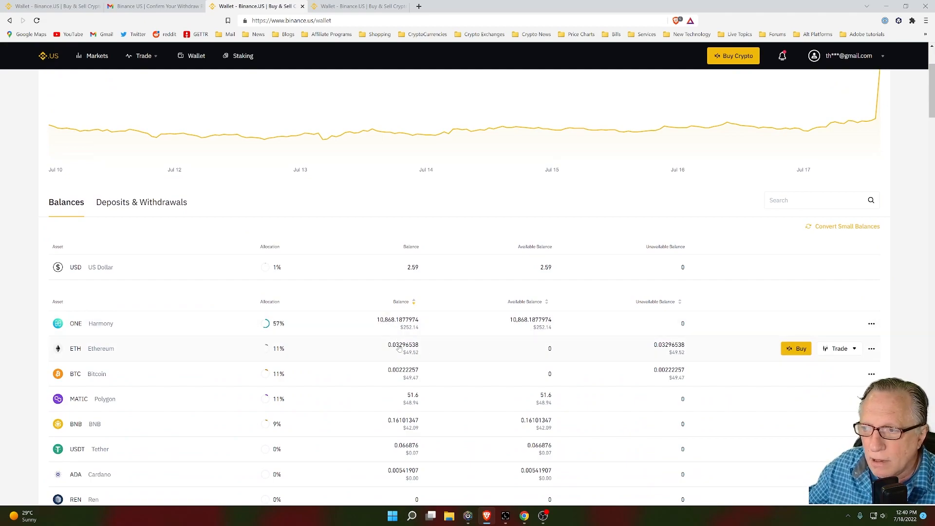
mouse_move(548, 357)
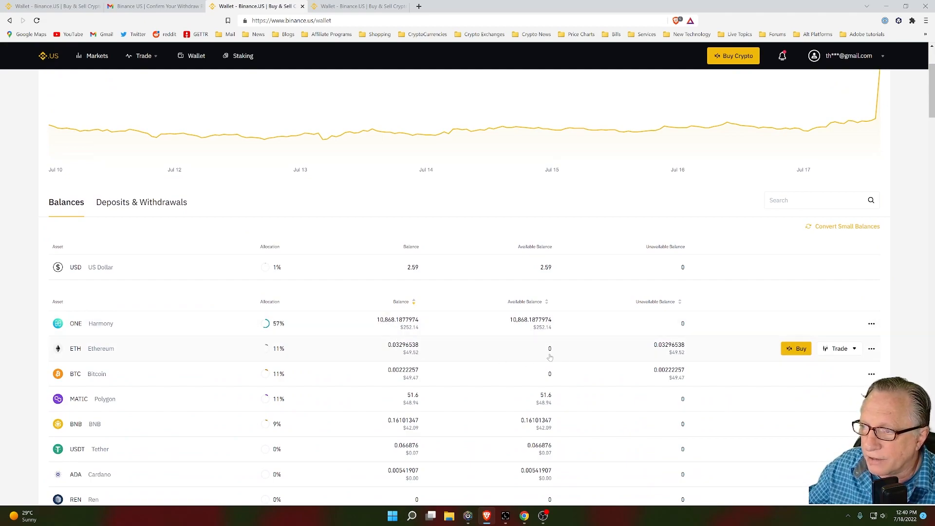
mouse_move(668, 355)
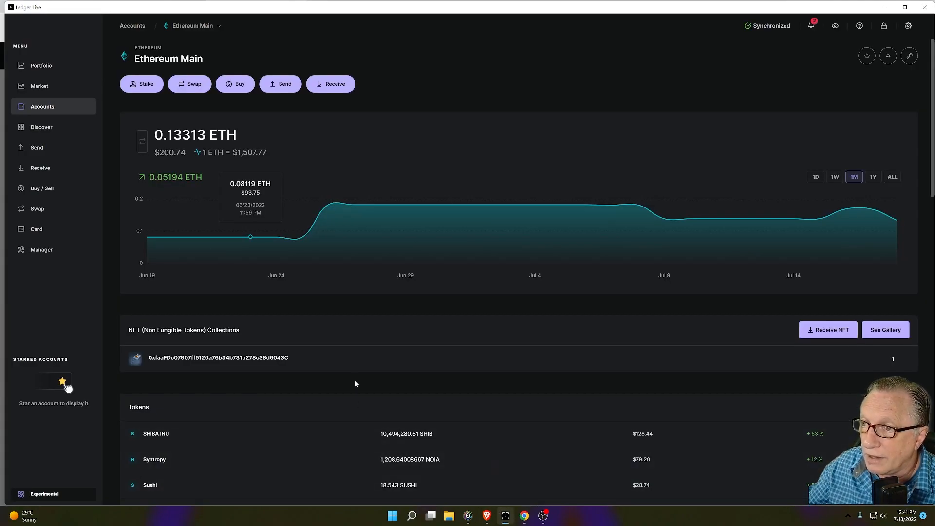
- Scroll Ethereum Main to review the balance risen from 0.13313 to 0.16425 ETH
scroll("down", 3)
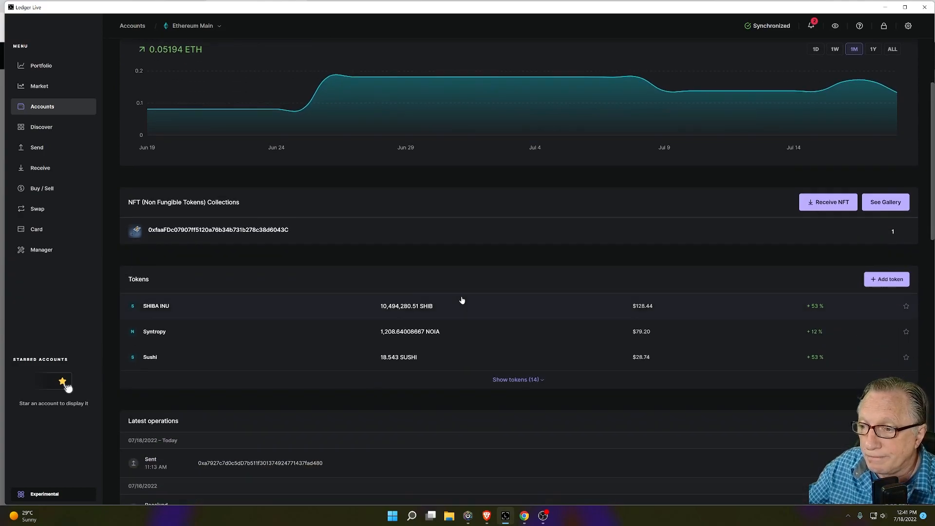
scroll("up", 3)
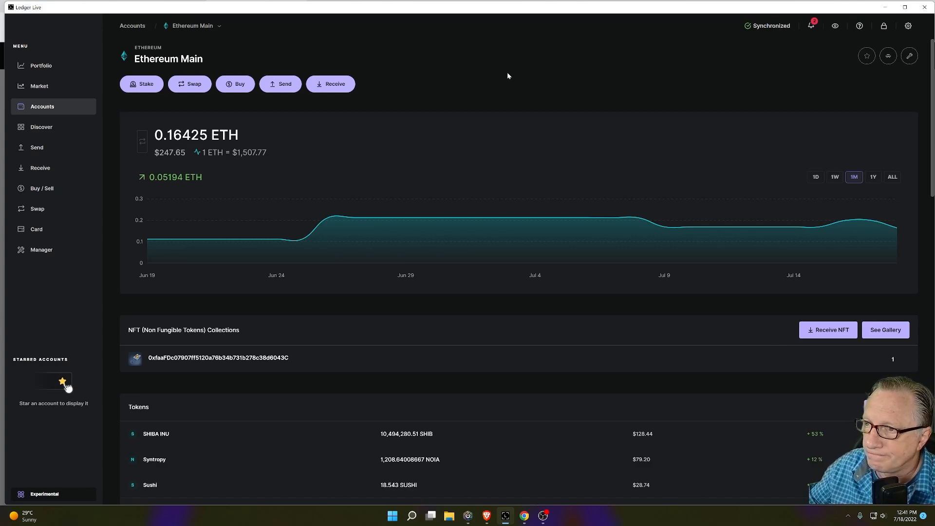
scroll("down", 3)
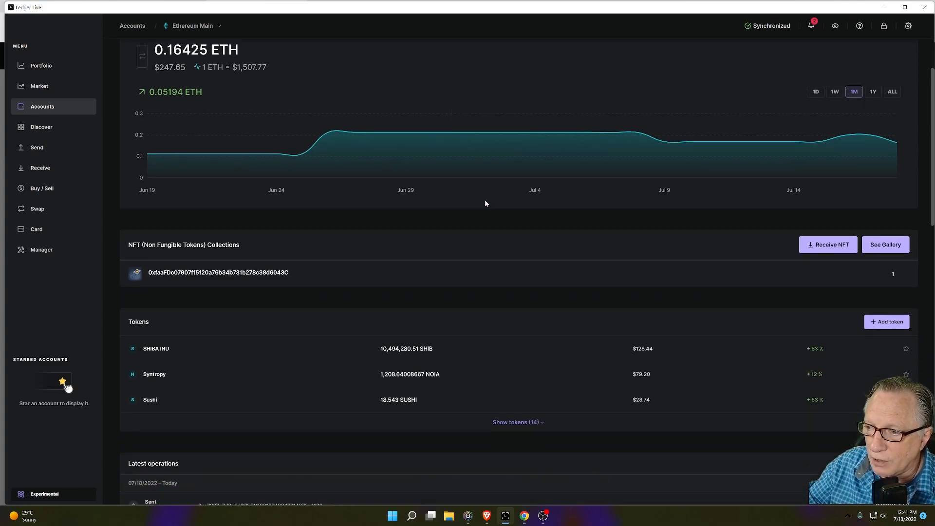
scroll("down", 3)
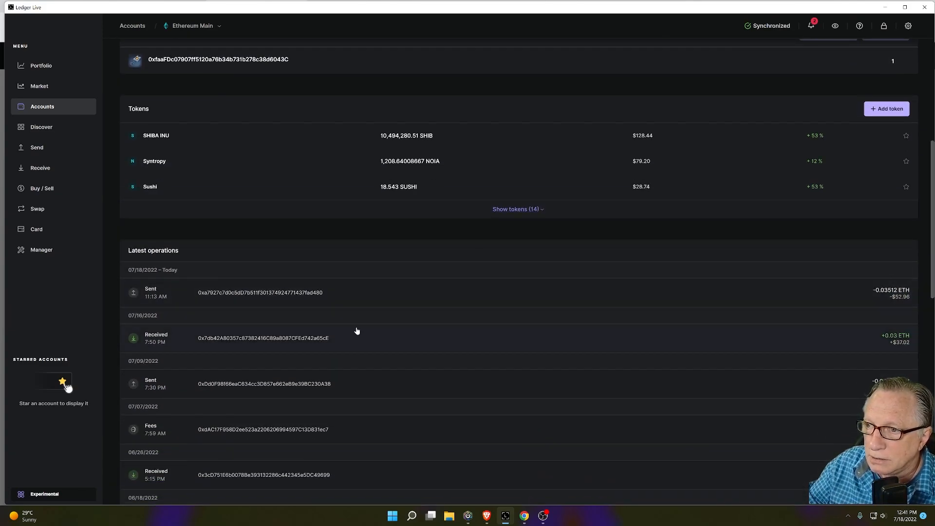
scroll("up", 3)
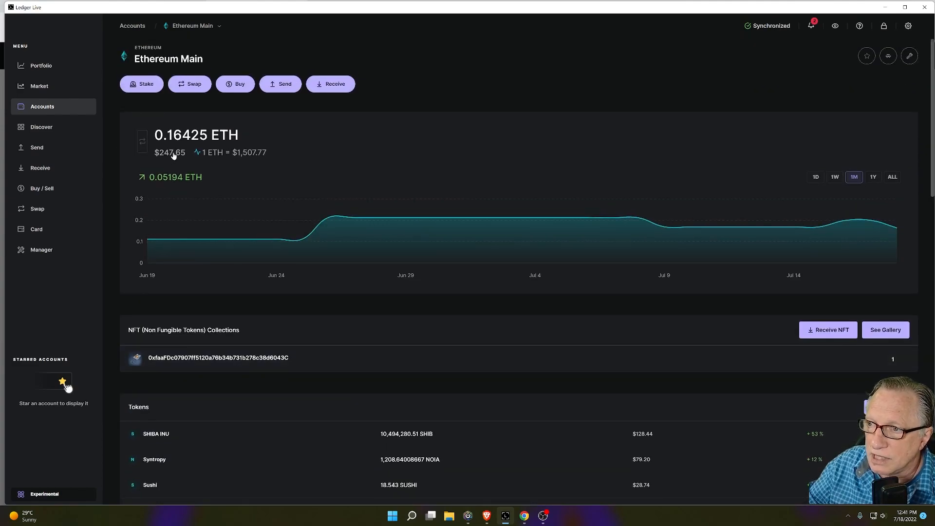
mouse_move(702, 47)
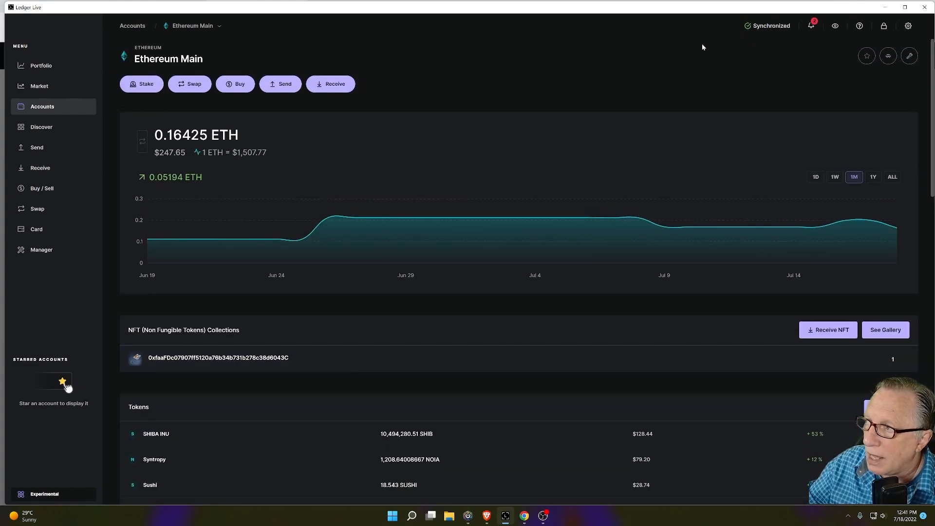
mouse_move(457, 217)
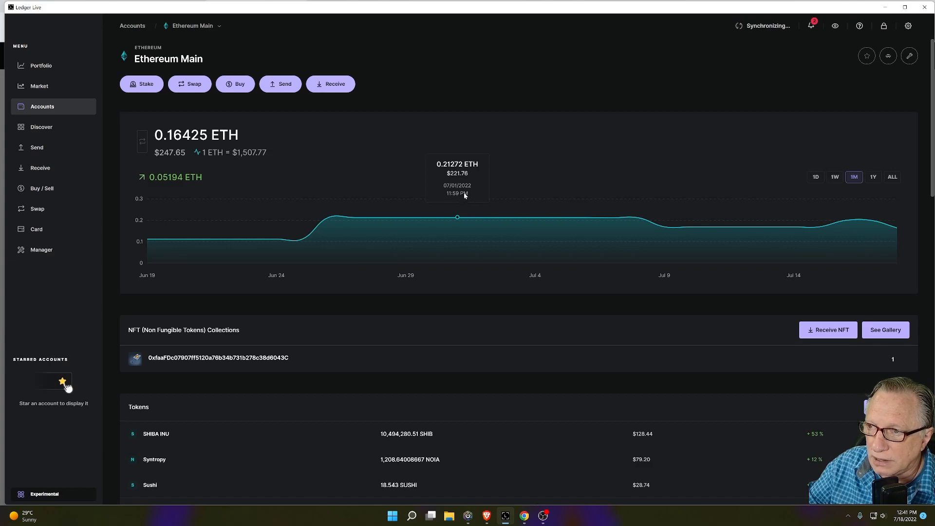